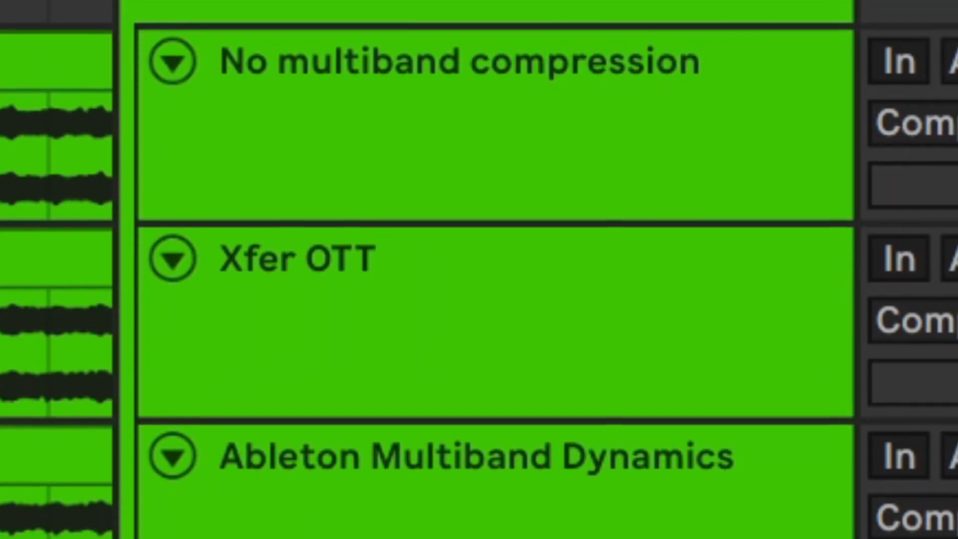
Step: Scroll the arrangement down to reach the Xfer OTT track
{"action": "scroll", "scroll_direction": "down", "scroll_amount": 3}
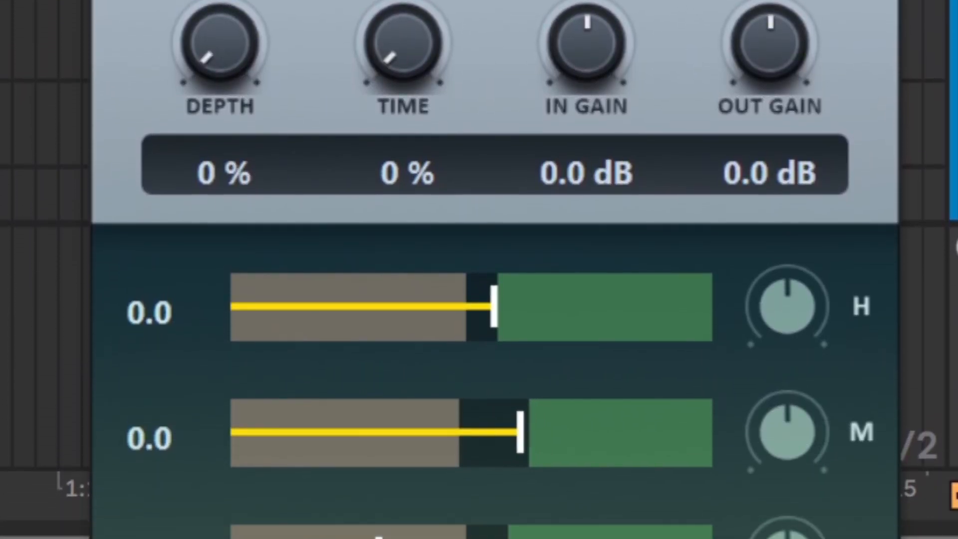
{"action": "scroll", "scroll_direction": "down", "scroll_amount": 3}
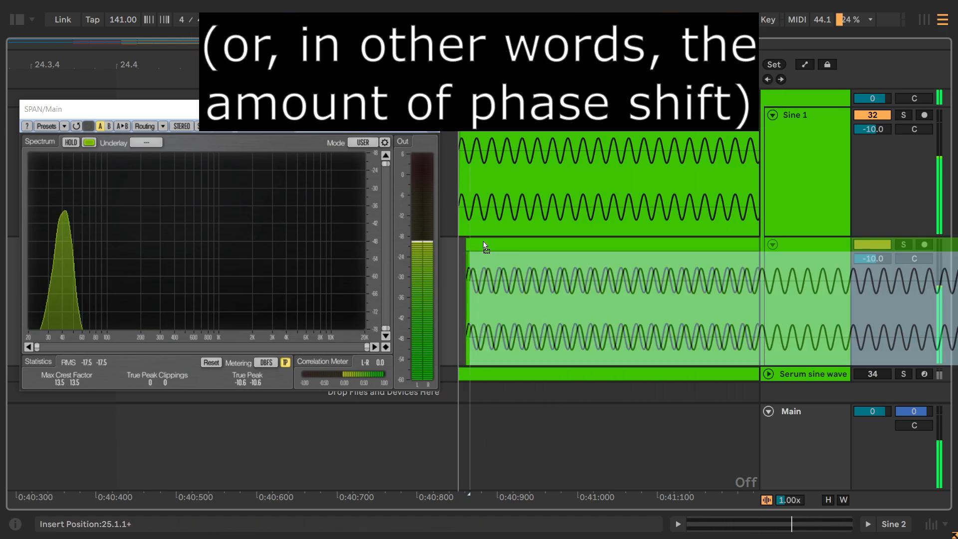
Step: Select the sine wave clip in the arrangement beside the SPAN analyser
{"action": "left_click", "coordinate": [487, 245]}
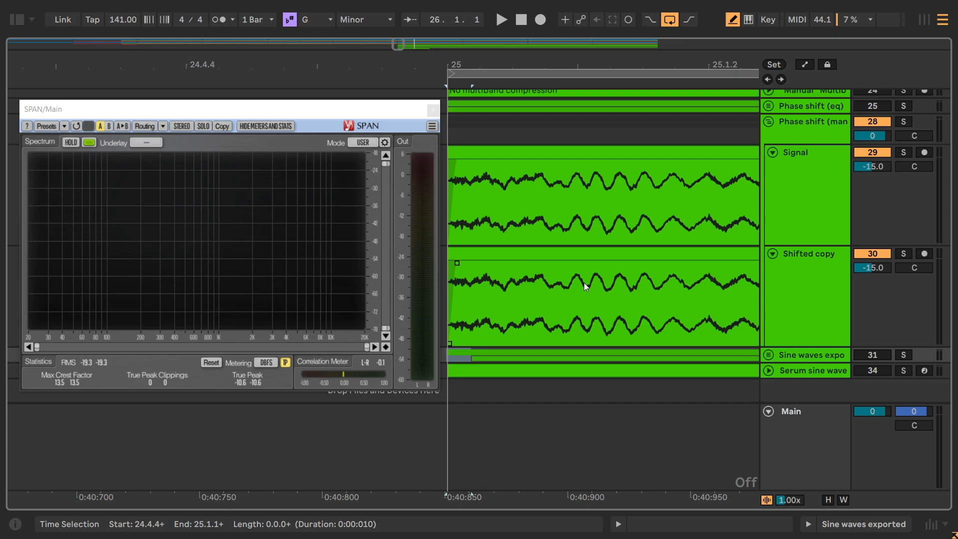
Step: Click in the clip area above the Signal and Shifted copy tracks
{"action": "left_click", "coordinate": [501, 20]}
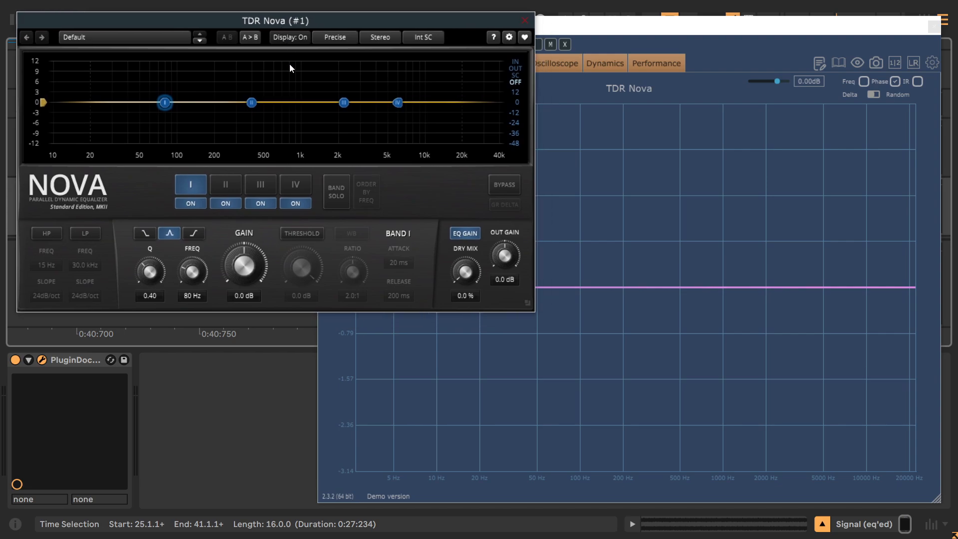
Step: Boost a TDR Nova band's gain to reveal the phase shift in PluginDoctor
{"action": "left_click_drag", "start_coordinate": [251, 101], "coordinate": [243, 83]}
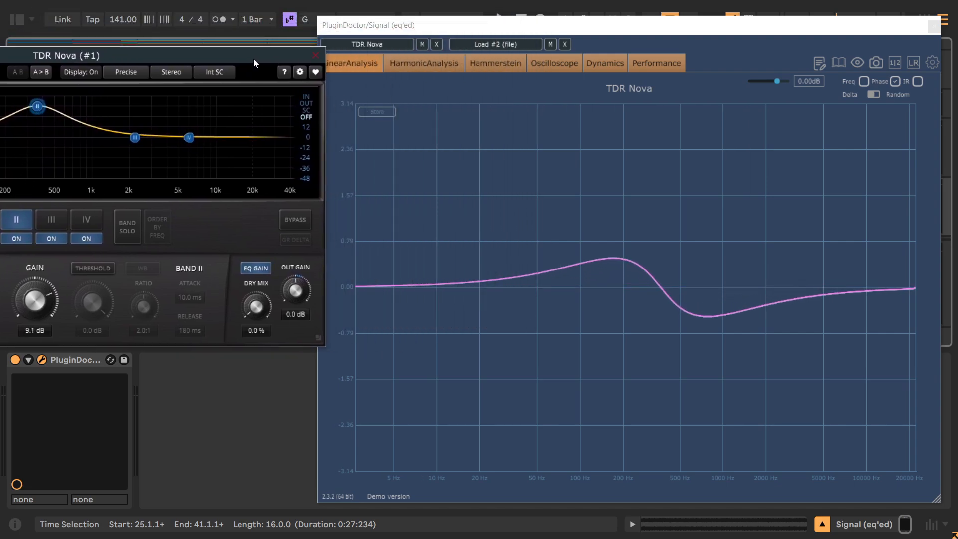
{"action": "mouse_move", "coordinate": [631, 302]}
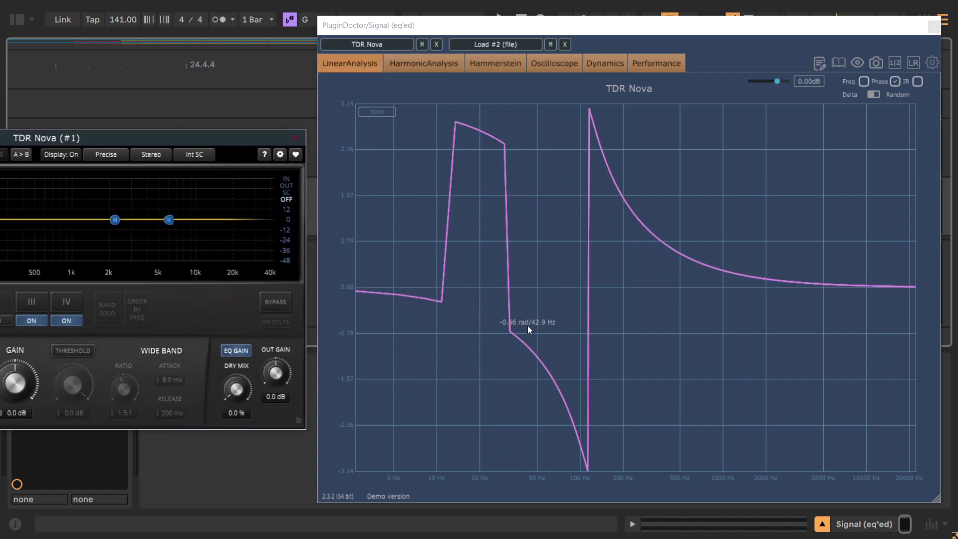
{"action": "mouse_move", "coordinate": [532, 326]}
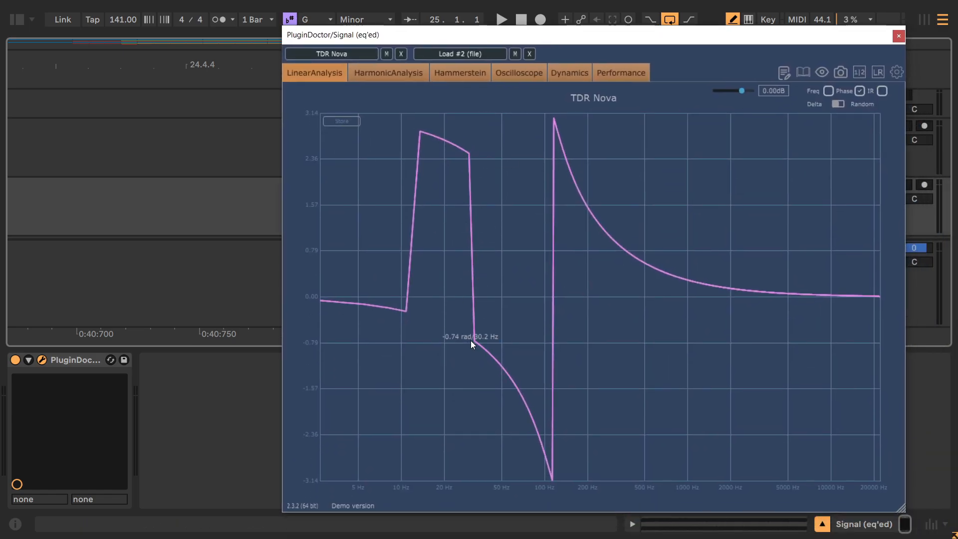
{"action": "mouse_move", "coordinate": [582, 321]}
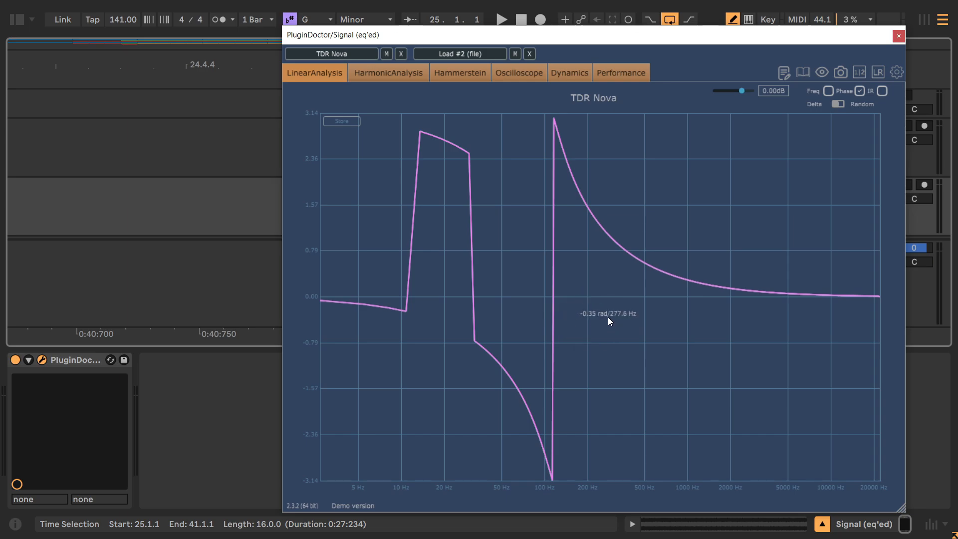
{"action": "mouse_move", "coordinate": [598, 299]}
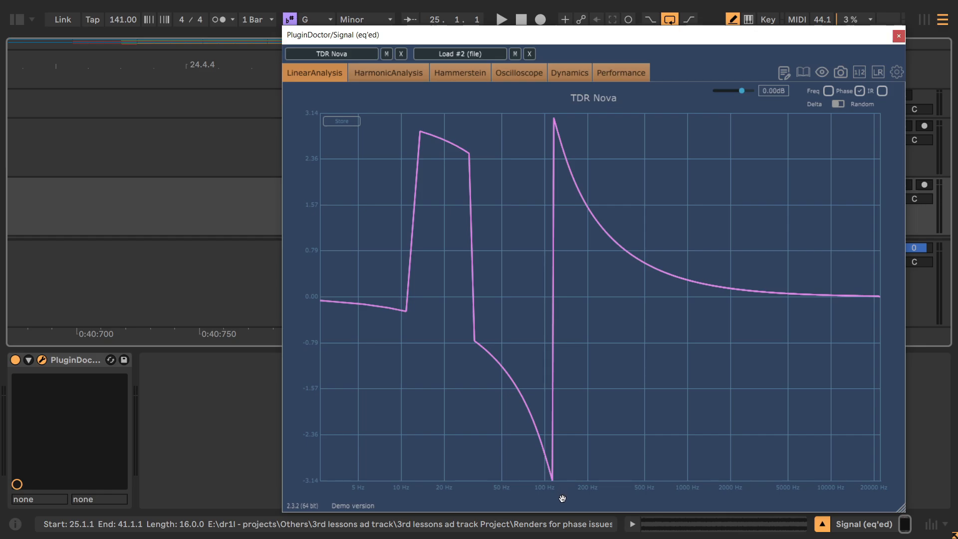
{"action": "mouse_move", "coordinate": [583, 381]}
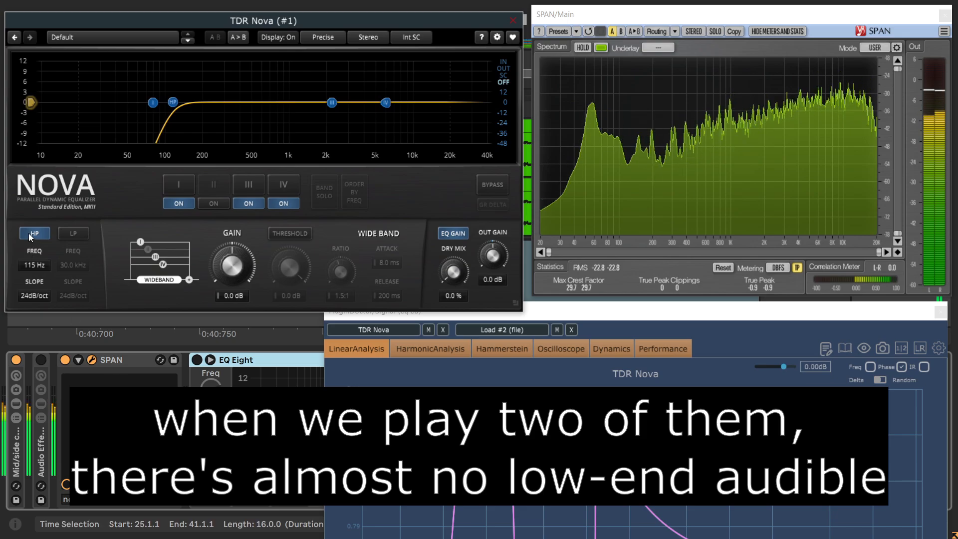
Step: Toggle Nova's high-pass filter off and on to compare low end in SPAN
{"action": "left_click", "coordinate": [34, 232]}
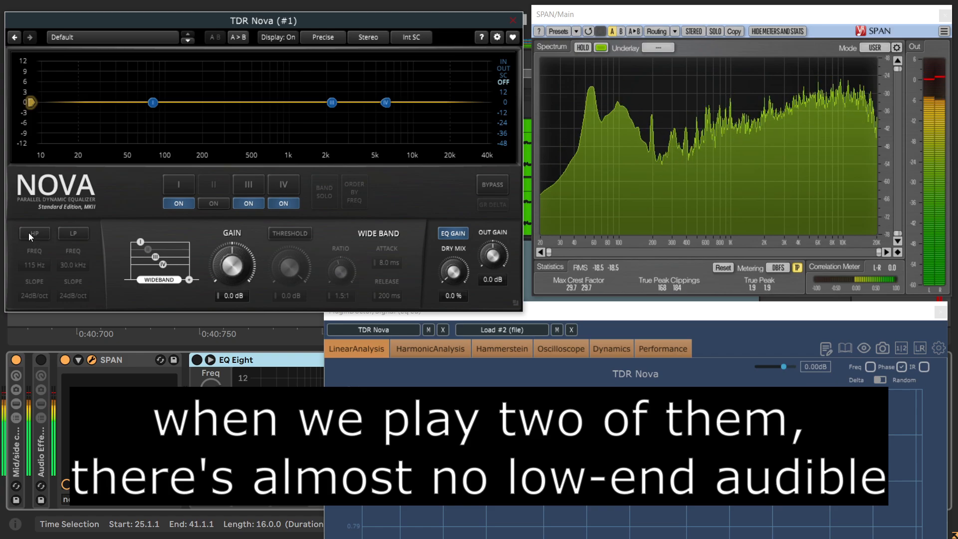
{"action": "left_click", "coordinate": [34, 232]}
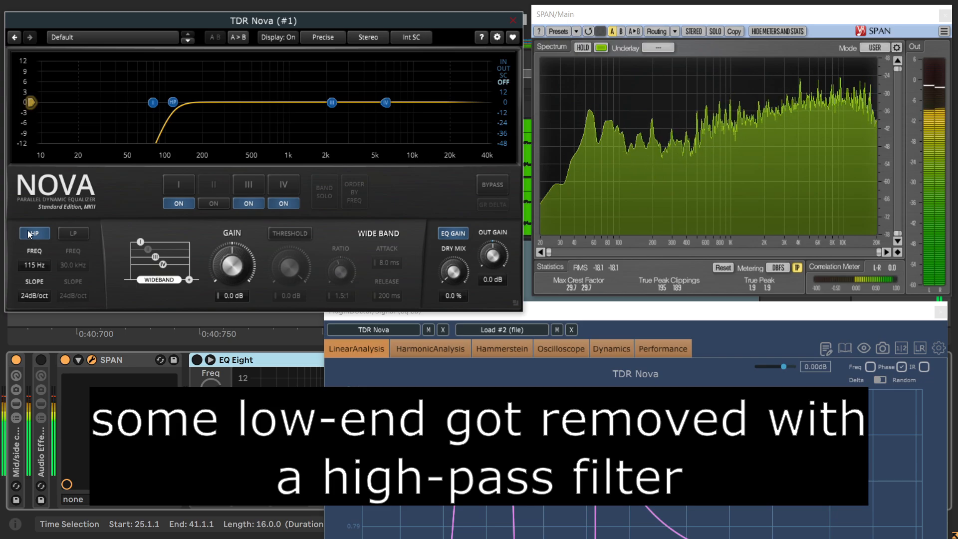
{"action": "left_click", "coordinate": [34, 233]}
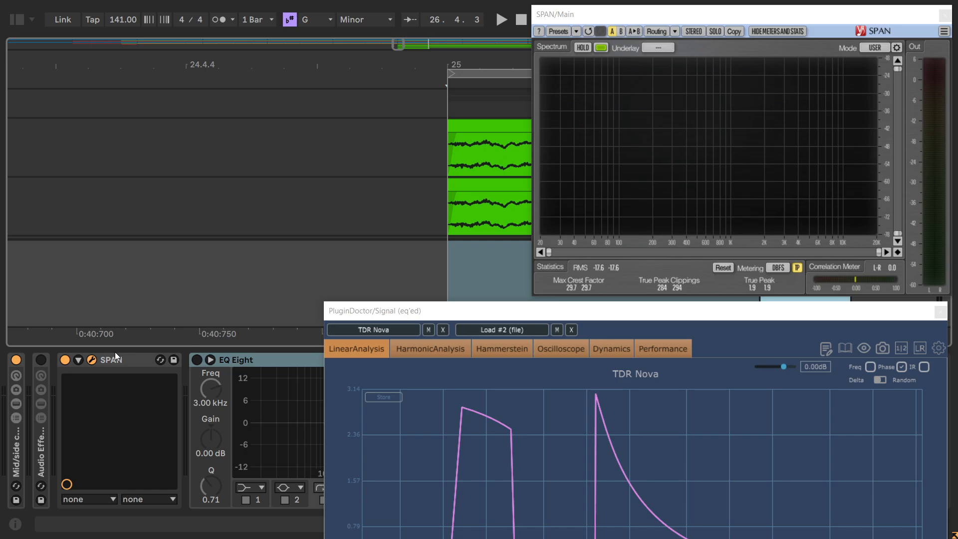
{"action": "mouse_move", "coordinate": [128, 367]}
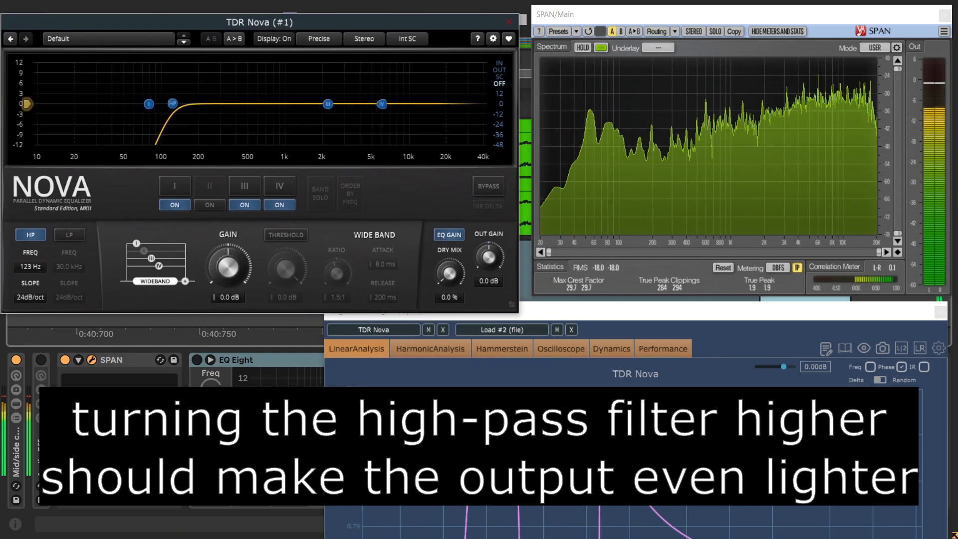
Step: Raise the high-pass cutoff to 490 Hz, then toggle the filter off and on again
{"action": "left_click_drag", "start_coordinate": [183, 103], "coordinate": [222, 104]}
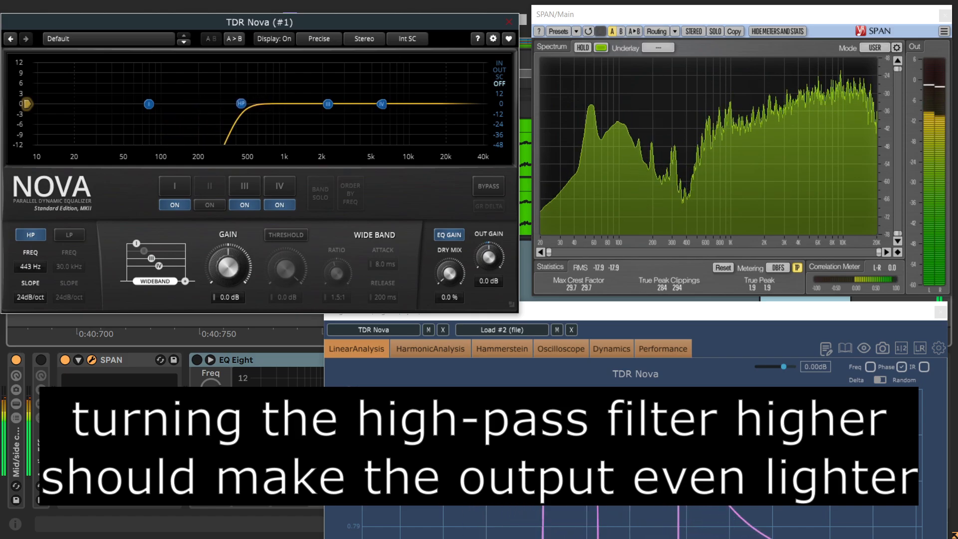
{"action": "left_click_drag", "start_coordinate": [237, 103], "coordinate": [252, 103]}
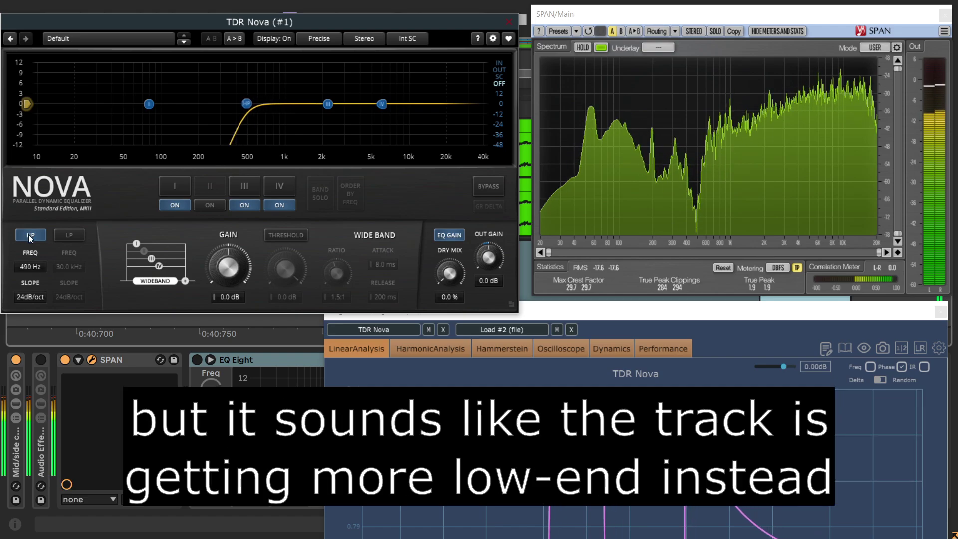
{"action": "left_click", "coordinate": [30, 234]}
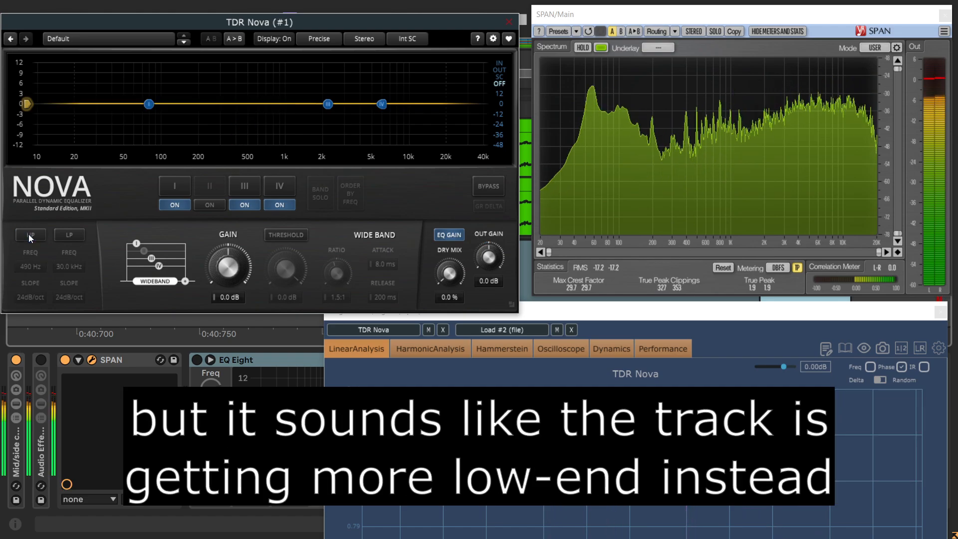
{"action": "left_click", "coordinate": [30, 234]}
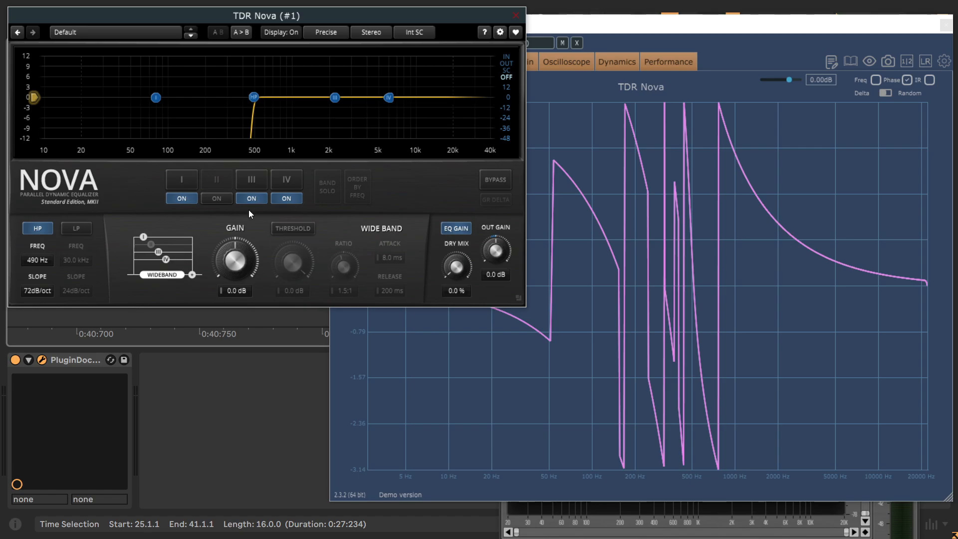
Step: Set Nova's high-pass slope to 72 dB/oct
{"action": "left_click", "coordinate": [76, 227]}
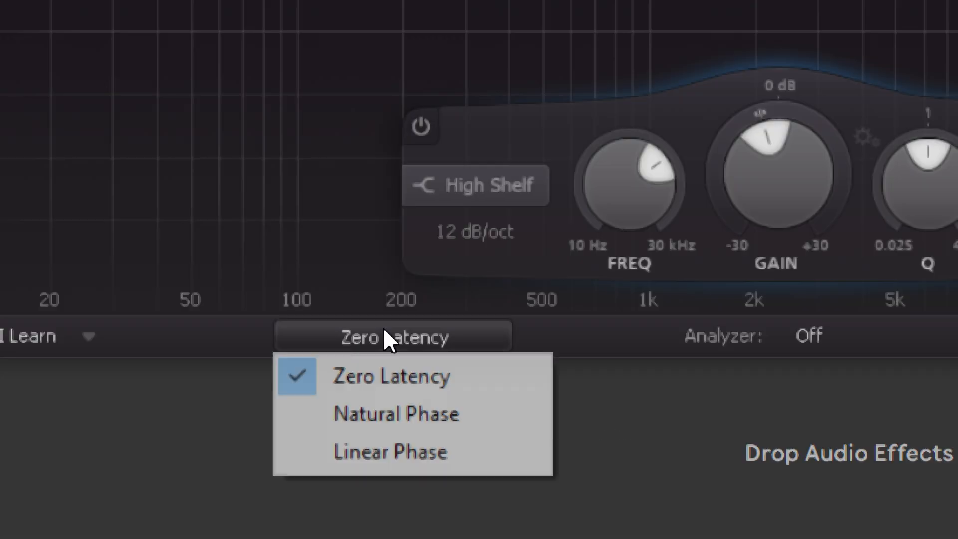
Step: Show EQ Eight's processing modes: Zero Latency, Natural Phase, Linear Phase
{"action": "left_click", "coordinate": [389, 451]}
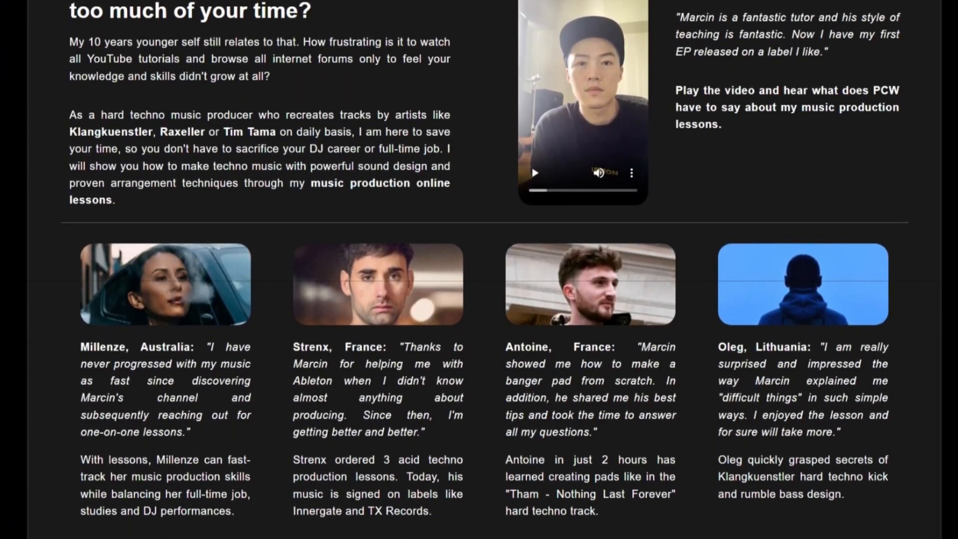
Step: Scroll the dr1lmusic.com page down to the Order a music production lesson section
{"action": "scroll", "scroll_direction": "down", "scroll_amount": 3}
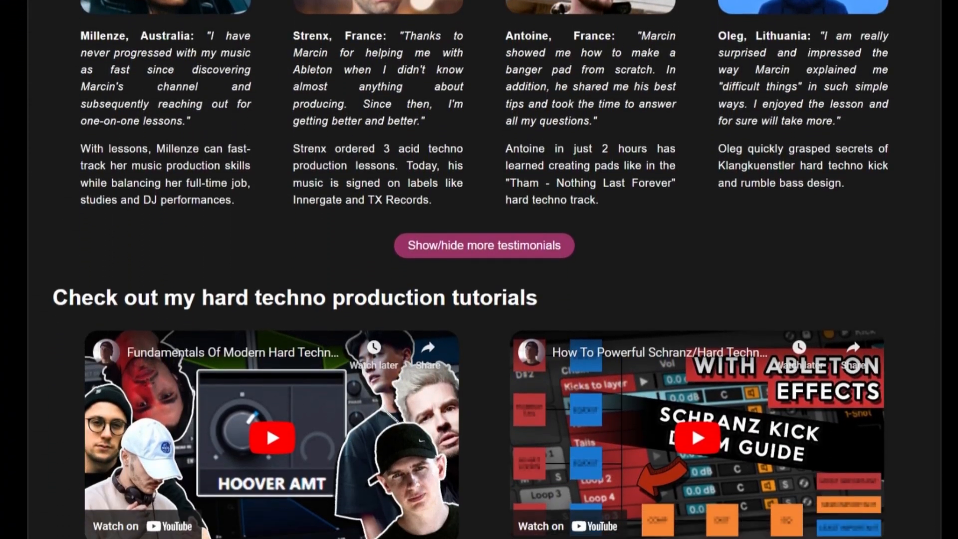
{"action": "scroll", "scroll_direction": "down", "scroll_amount": 3}
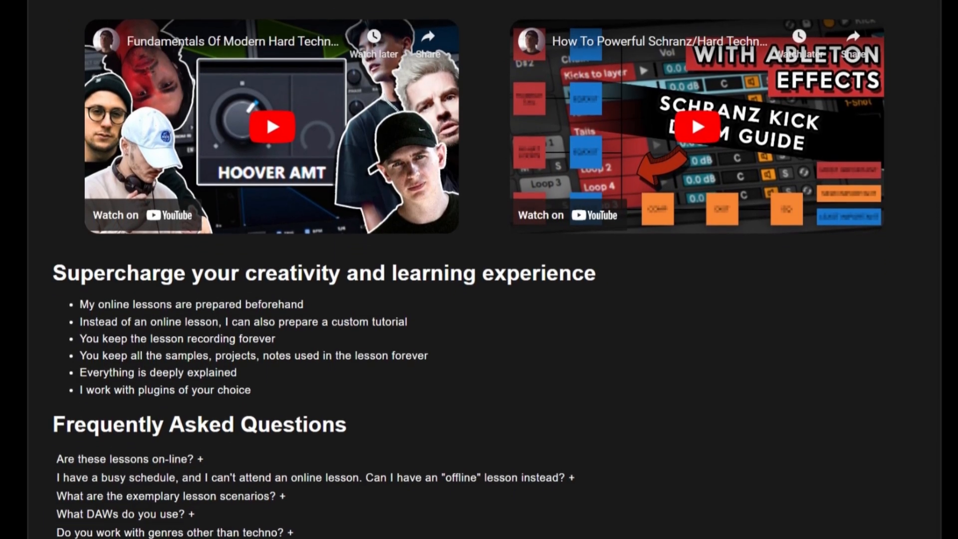
{"action": "scroll", "scroll_direction": "down", "scroll_amount": 3}
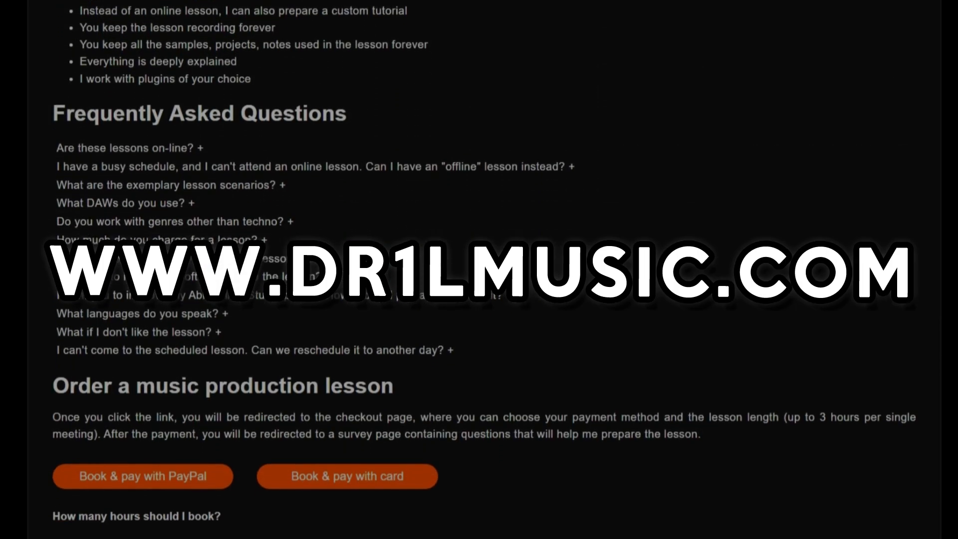
{"action": "scroll", "scroll_direction": "down", "scroll_amount": 3}
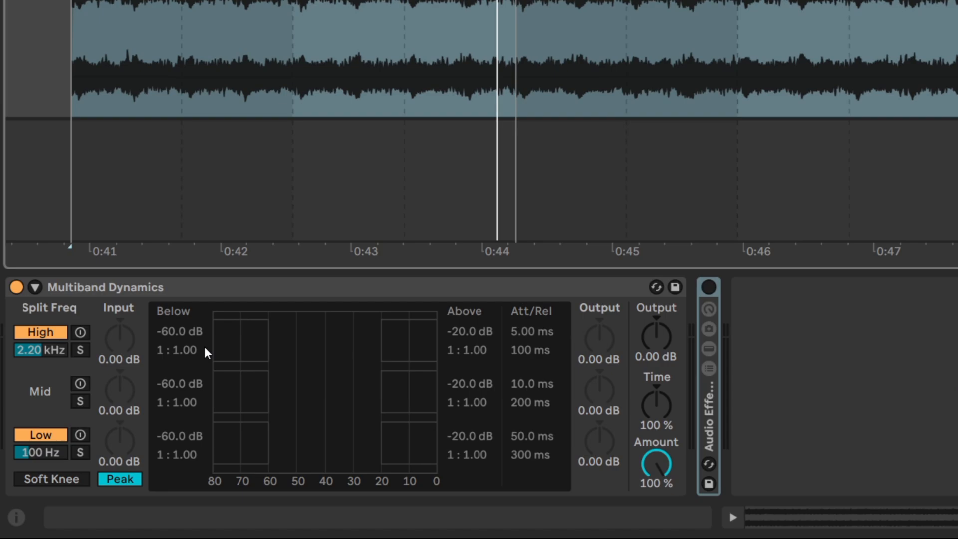
{"action": "mouse_move", "coordinate": [61, 370]}
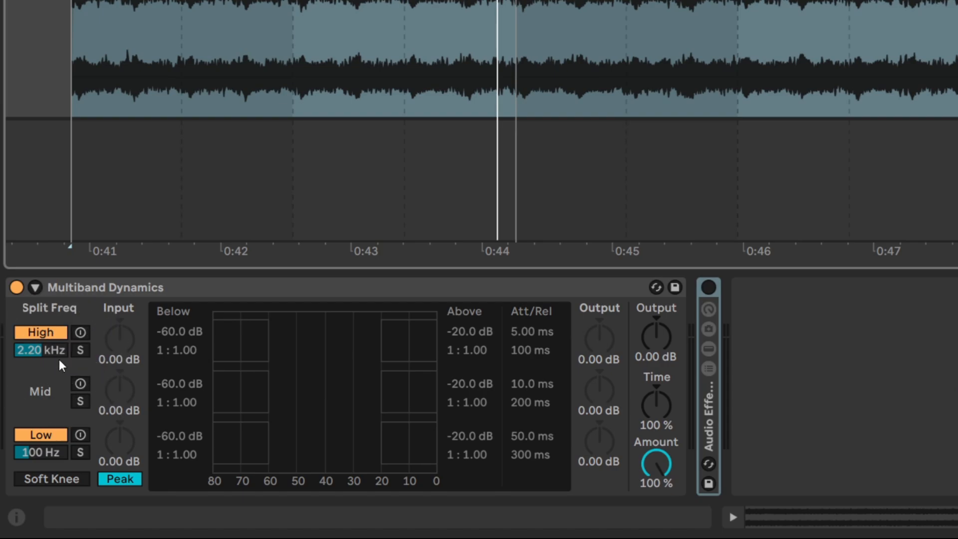
{"action": "mouse_move", "coordinate": [58, 389]}
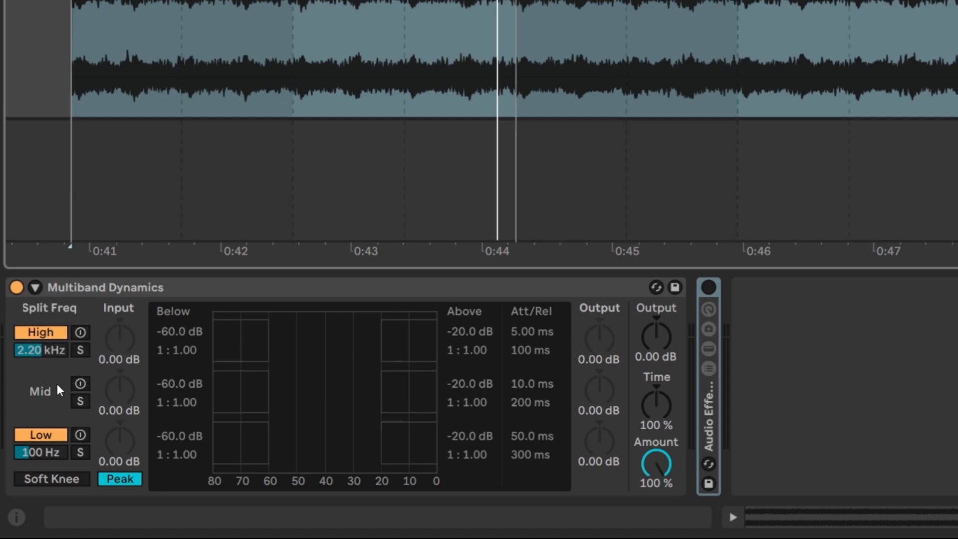
{"action": "mouse_move", "coordinate": [241, 335]}
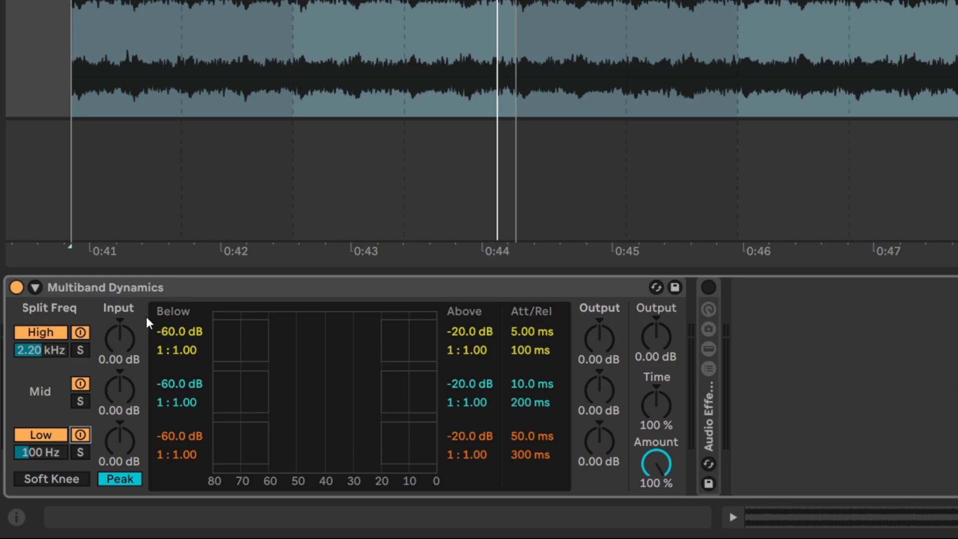
{"action": "mouse_move", "coordinate": [34, 288]}
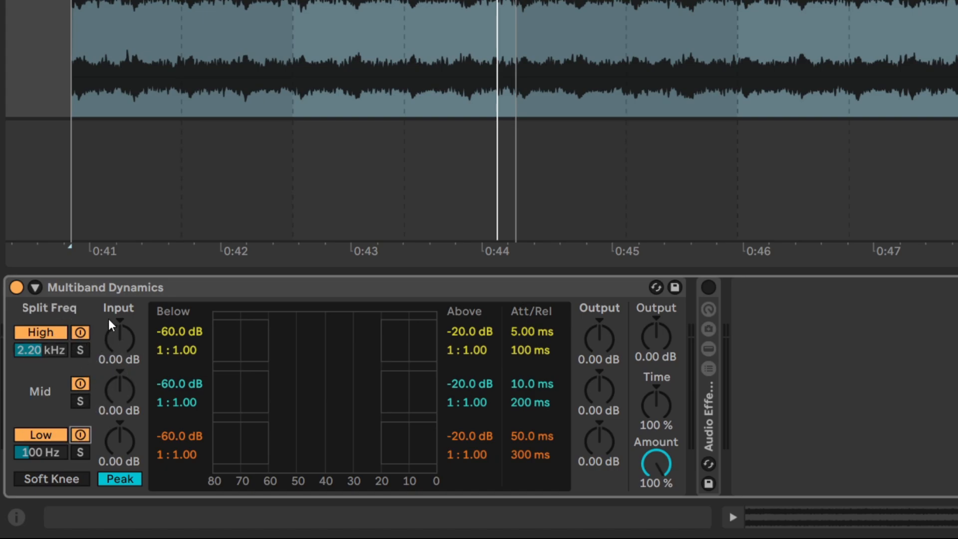
Step: Fold the Multiband Dynamics device on the Reese bass track
{"action": "left_click", "coordinate": [34, 288]}
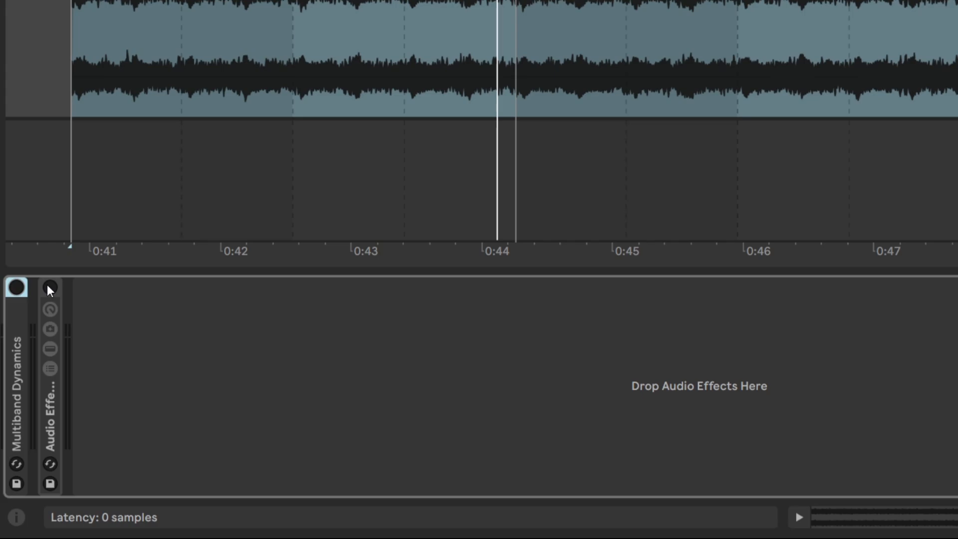
{"action": "left_click", "coordinate": [50, 287]}
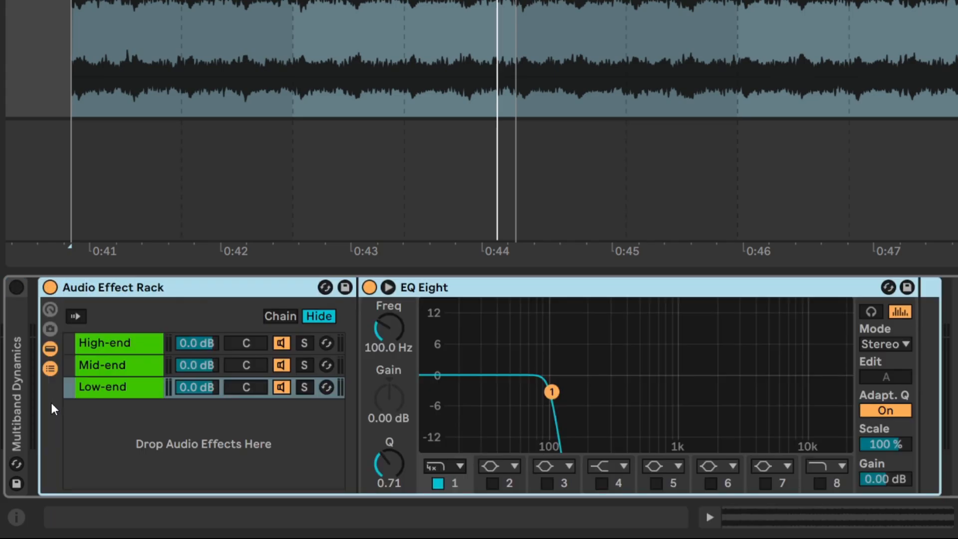
{"action": "left_click", "coordinate": [102, 365]}
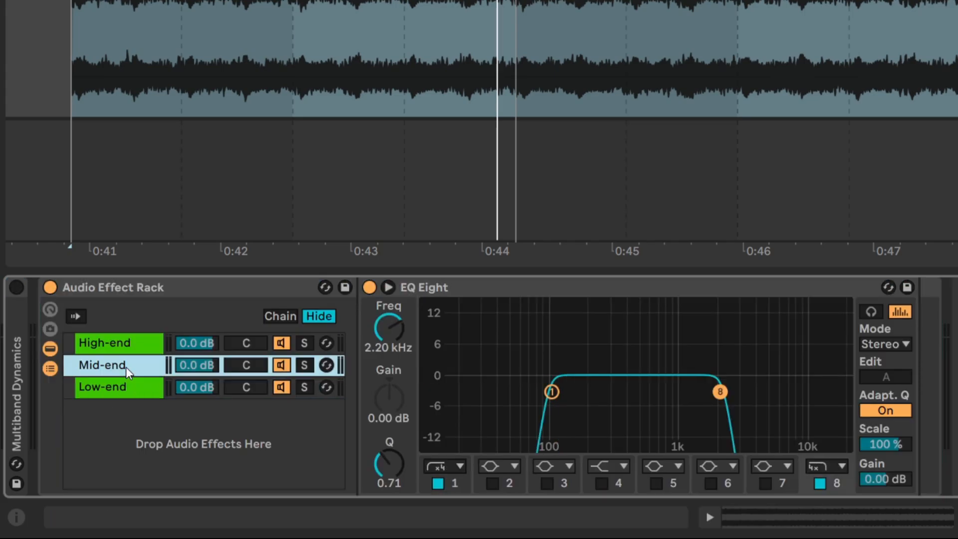
{"action": "left_click", "coordinate": [102, 388]}
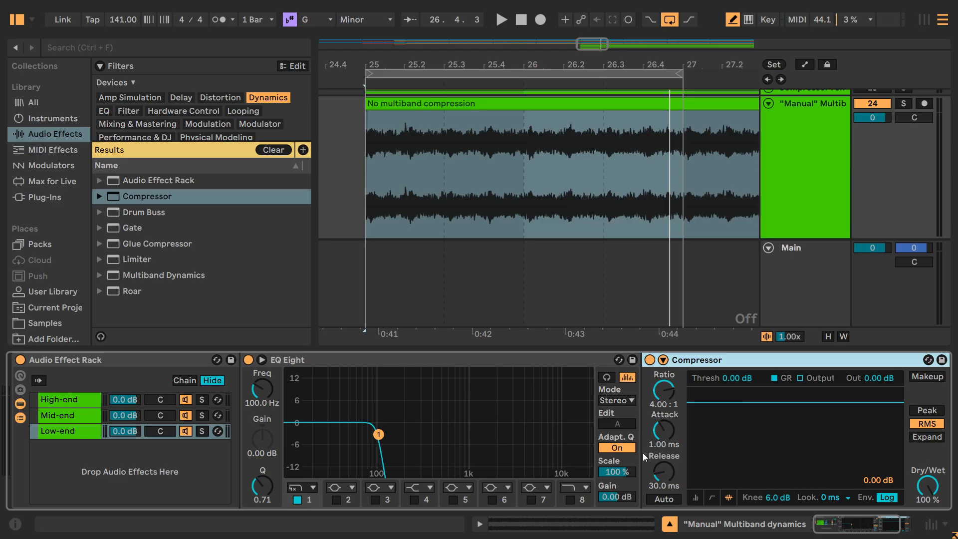
{"action": "mouse_move", "coordinate": [644, 457]}
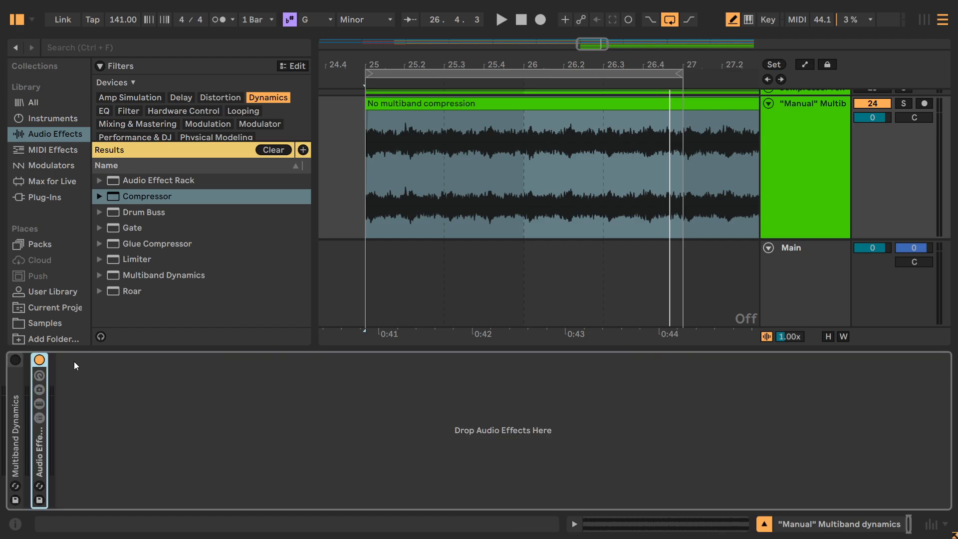
Step: Select the Kick + rumble track to show its Utility, OTT and Multiband Dynamics chain
{"action": "left_click", "coordinate": [15, 359]}
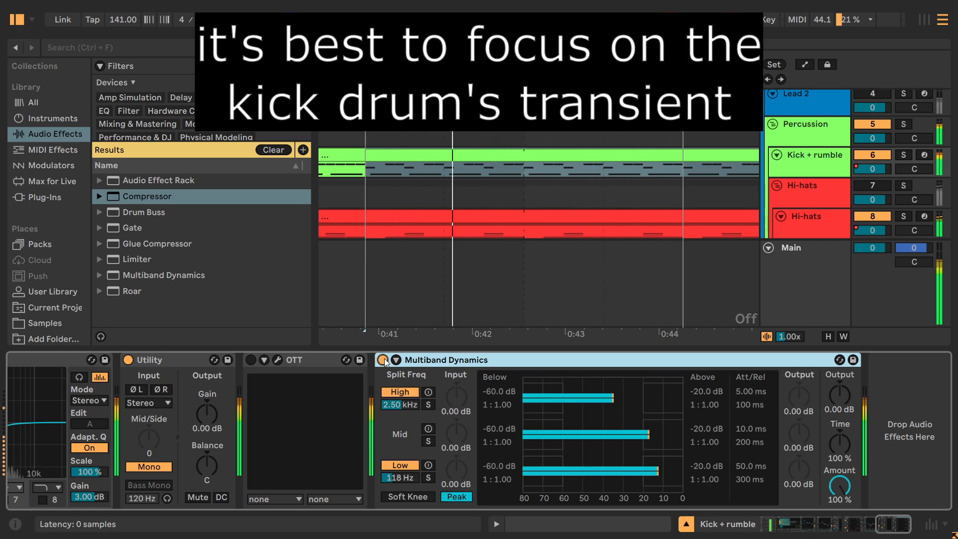
{"action": "left_click", "coordinate": [501, 19]}
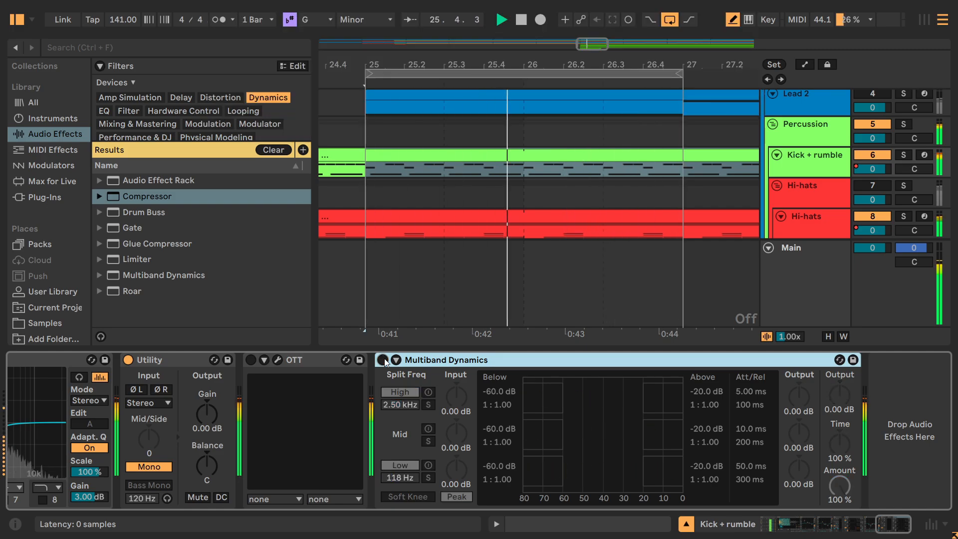
{"action": "left_click", "coordinate": [382, 359]}
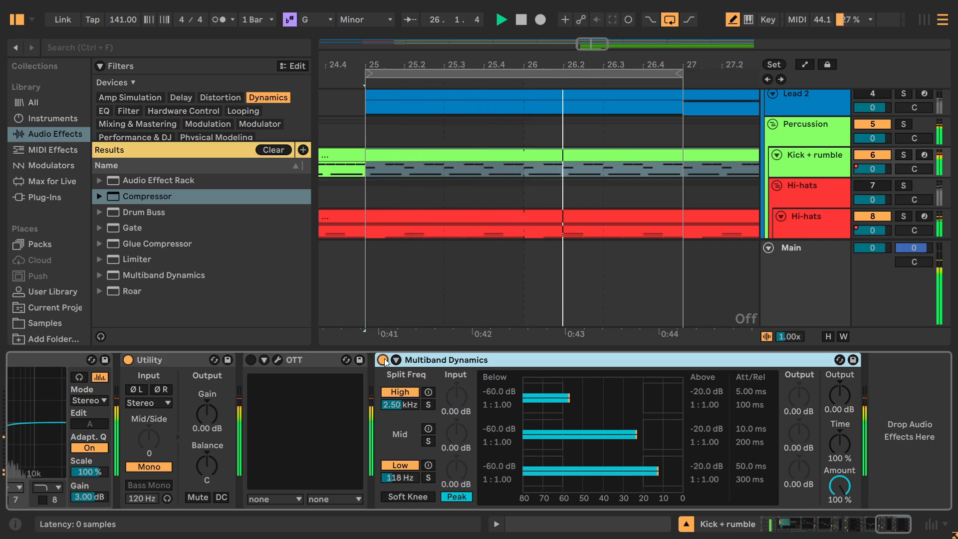
{"action": "left_click", "coordinate": [521, 19]}
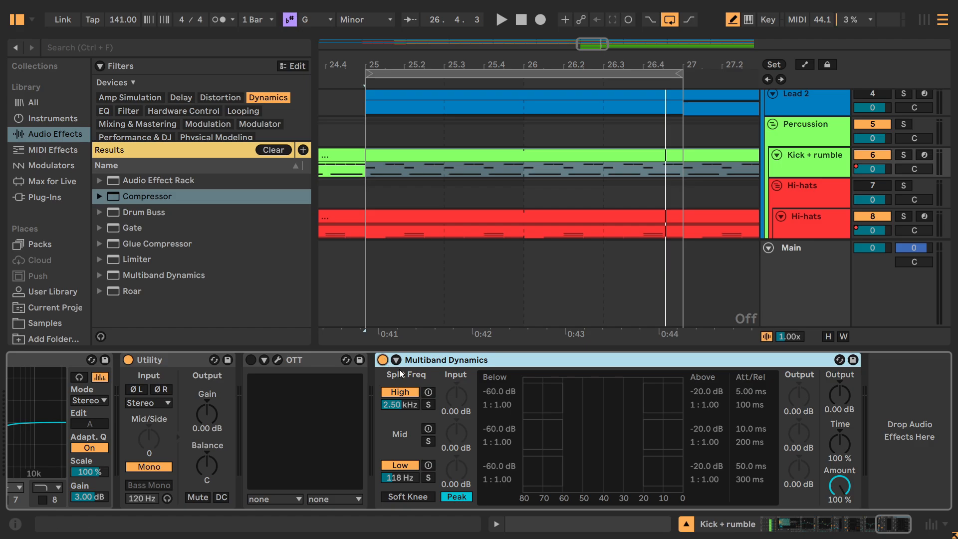
{"action": "mouse_move", "coordinate": [451, 397]}
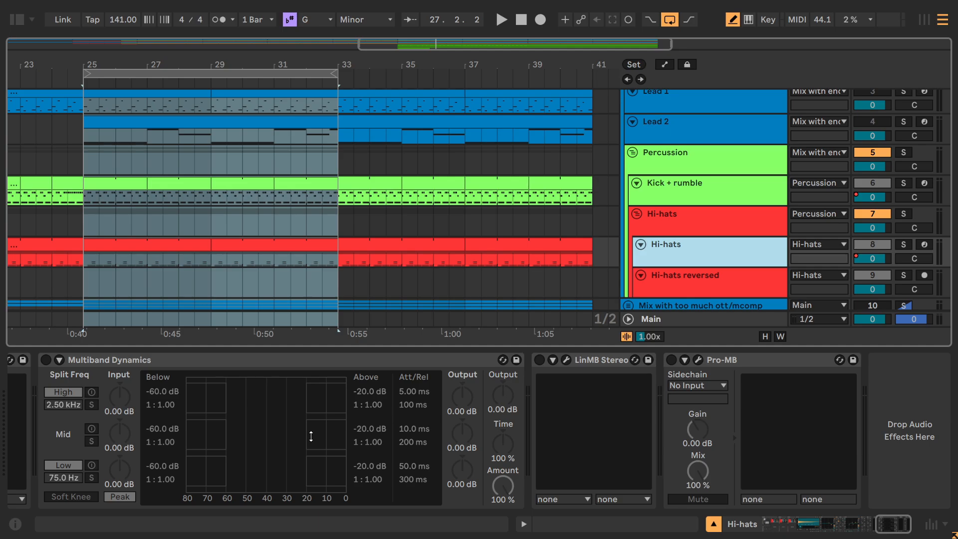
Step: Select the Hi-hats track and show its LinMB Stereo plugin window
{"action": "left_click", "coordinate": [46, 359]}
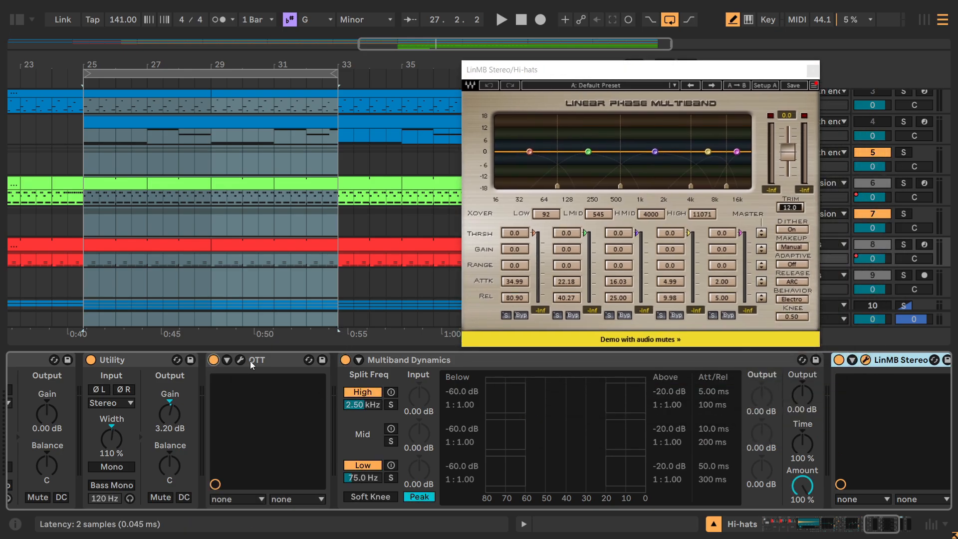
{"action": "left_click", "coordinate": [256, 361]}
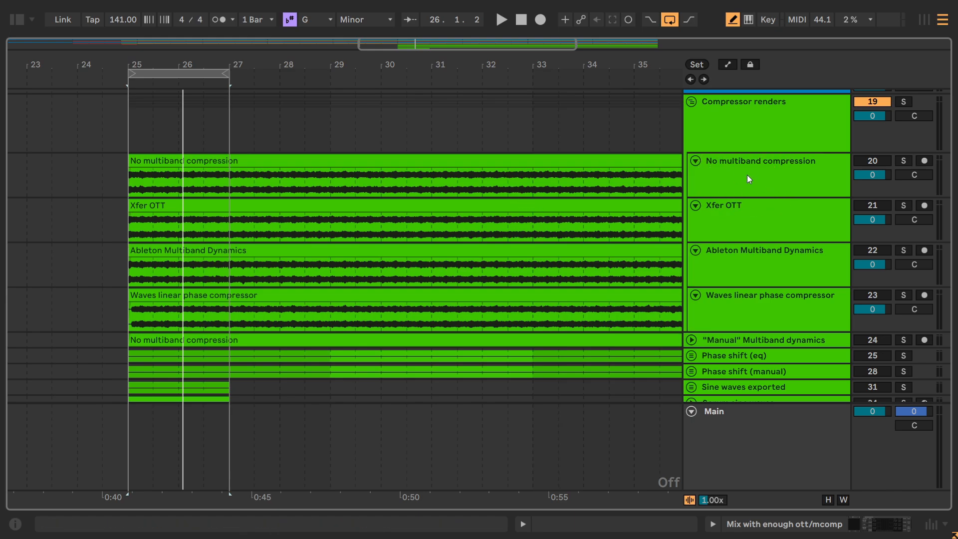
{"action": "mouse_move", "coordinate": [764, 206]}
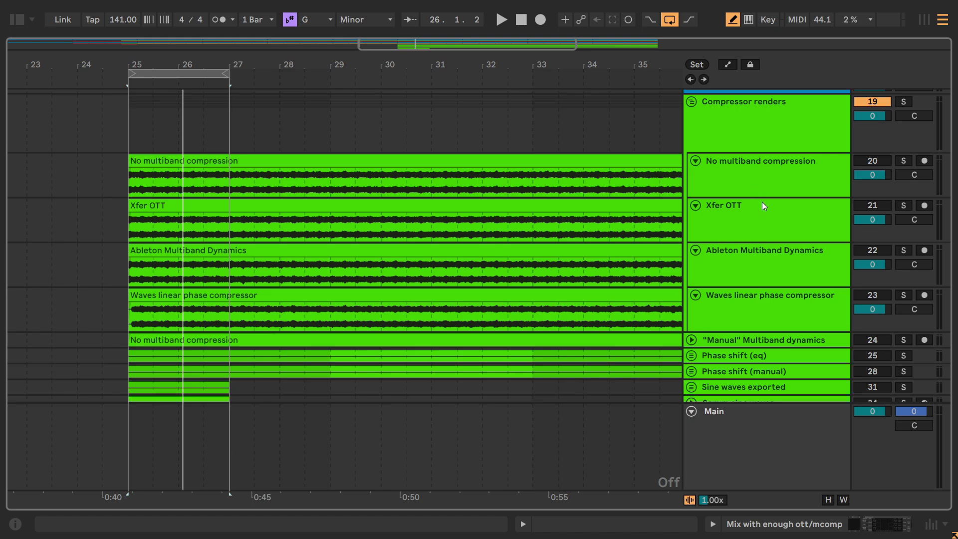
{"action": "mouse_move", "coordinate": [755, 217]}
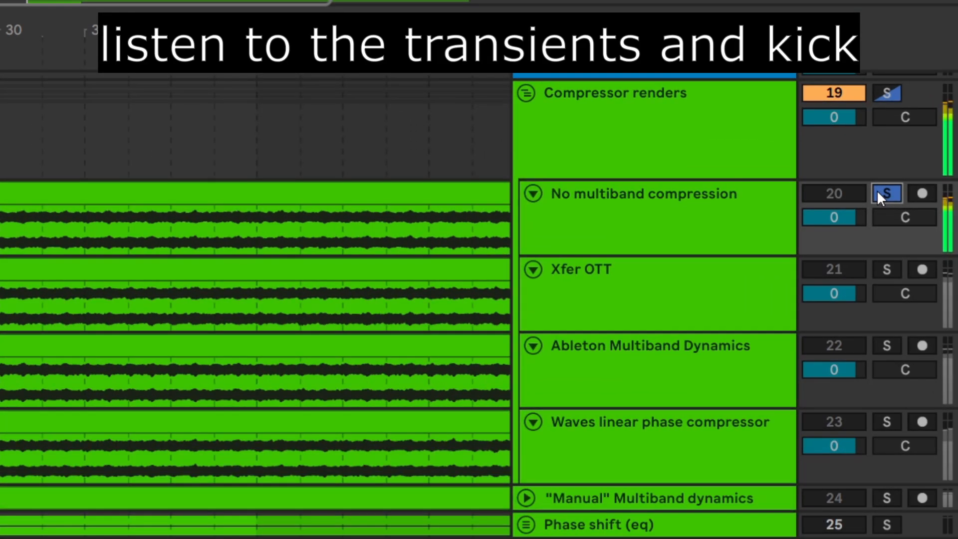
{"action": "mouse_move", "coordinate": [888, 284]}
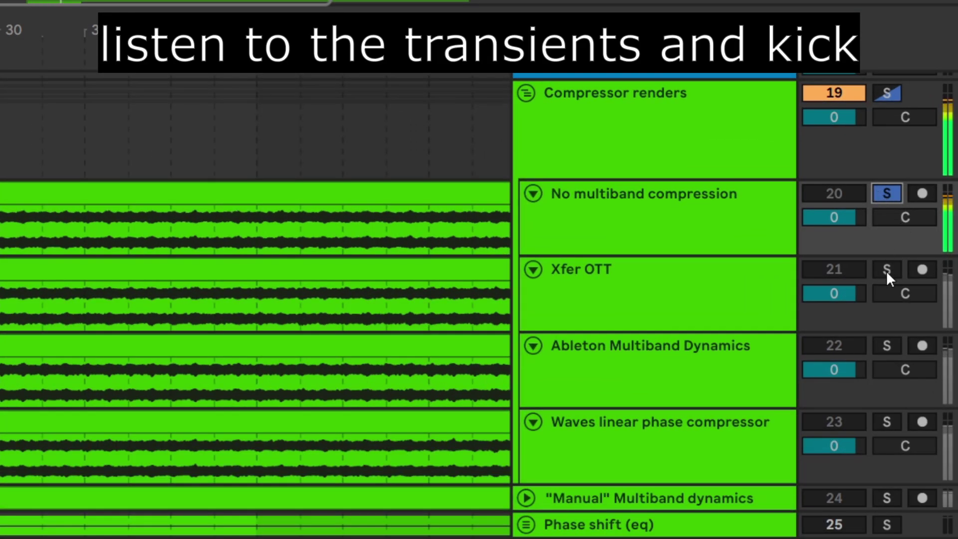
{"action": "left_click", "coordinate": [886, 269]}
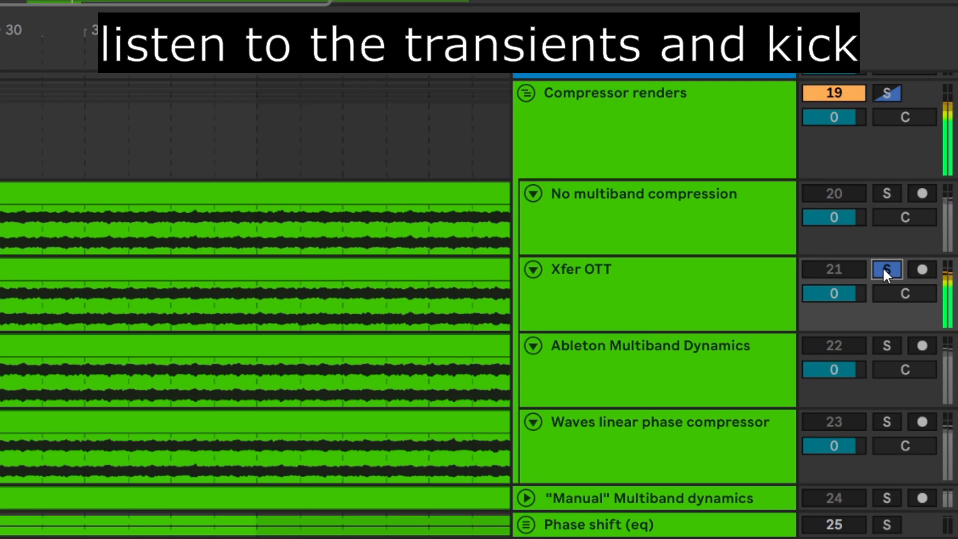
{"action": "left_click", "coordinate": [886, 194]}
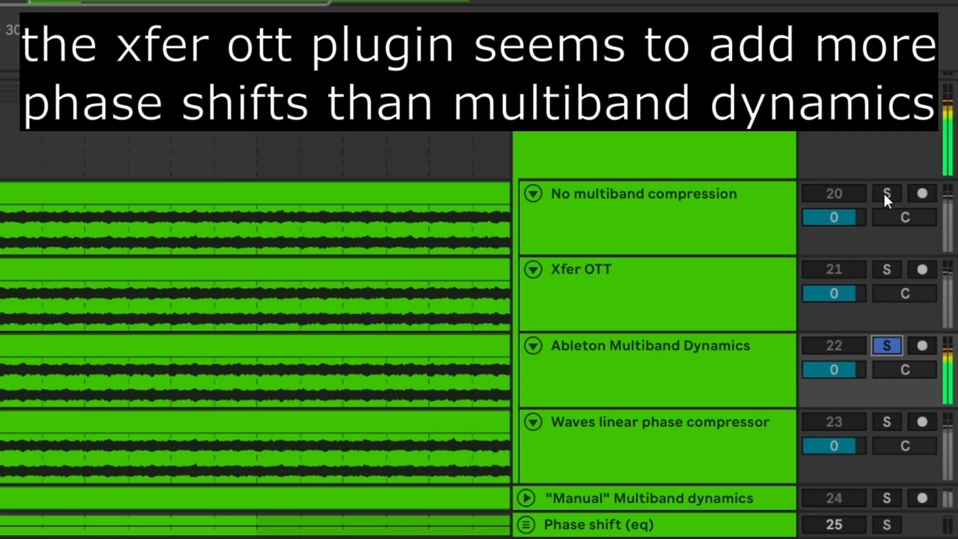
{"action": "left_click", "coordinate": [888, 194]}
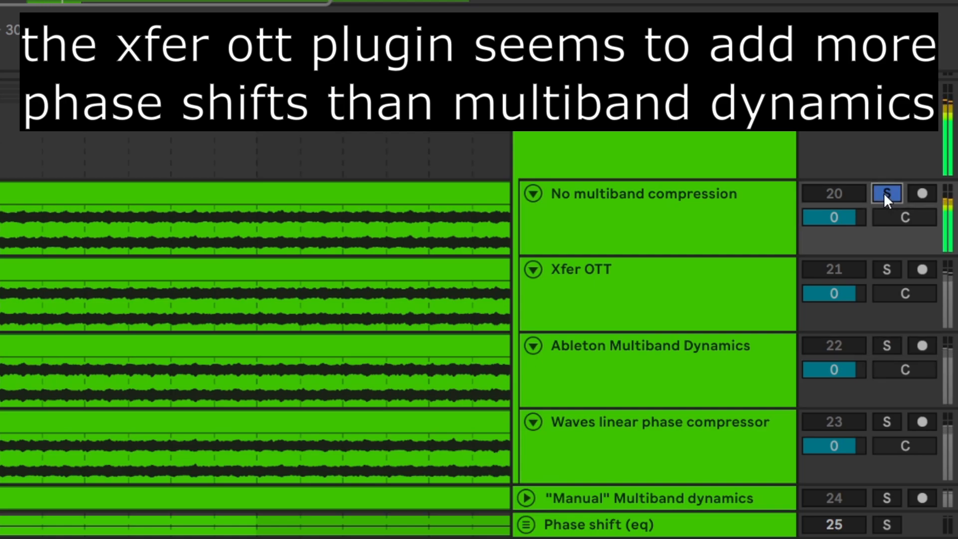
{"action": "mouse_move", "coordinate": [889, 351]}
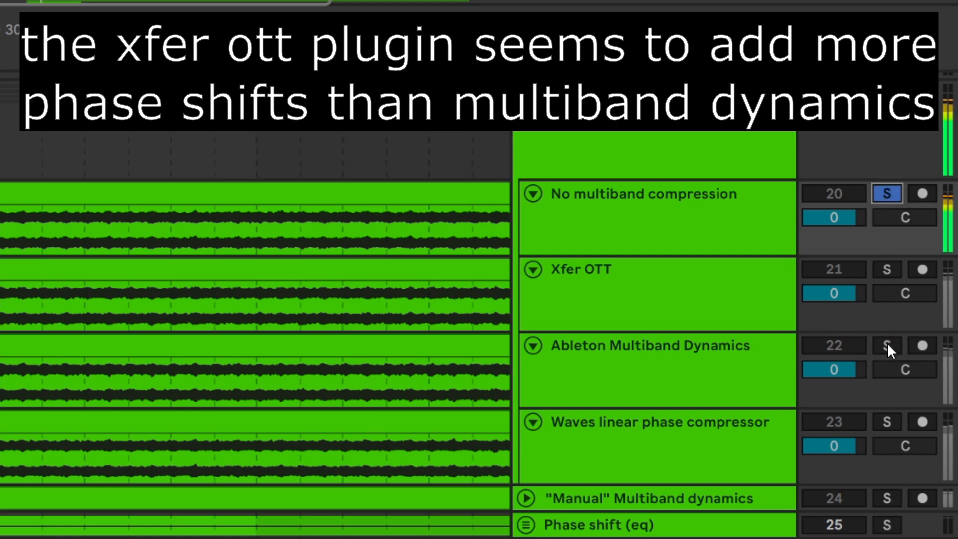
{"action": "left_click", "coordinate": [886, 345]}
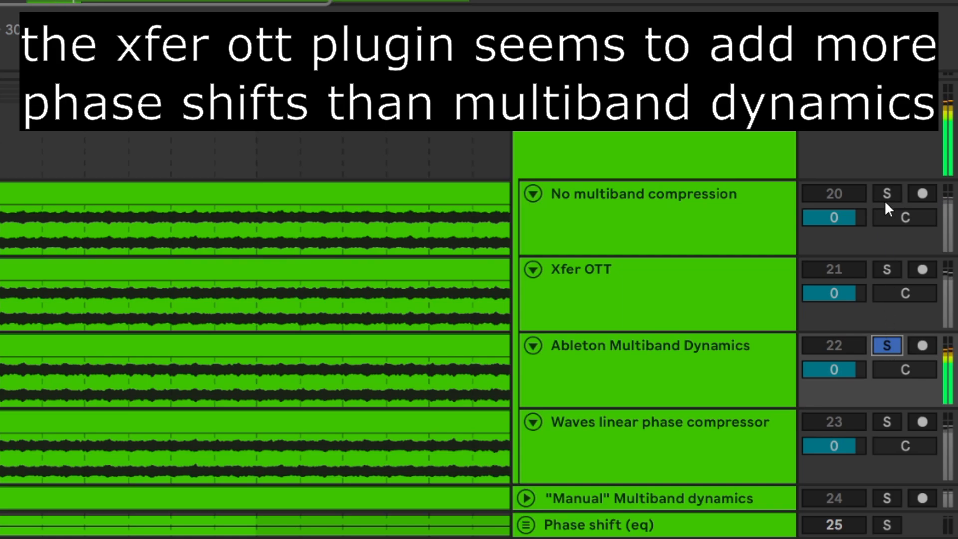
{"action": "left_click", "coordinate": [887, 193]}
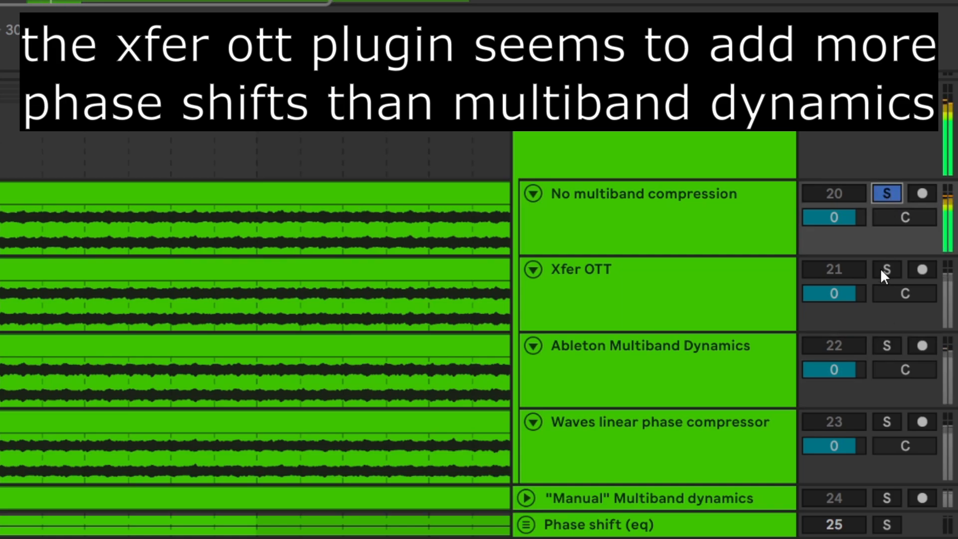
{"action": "left_click", "coordinate": [888, 269]}
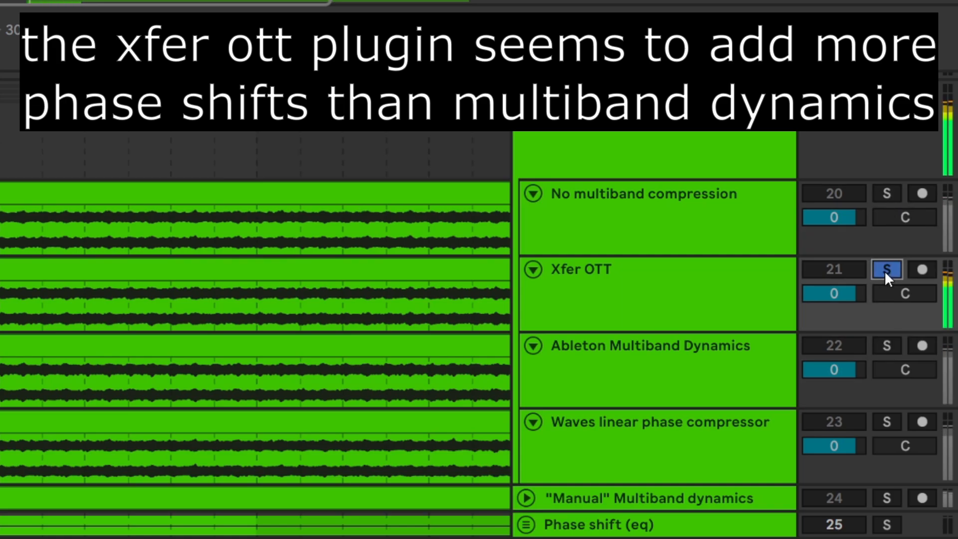
{"action": "mouse_move", "coordinate": [880, 248]}
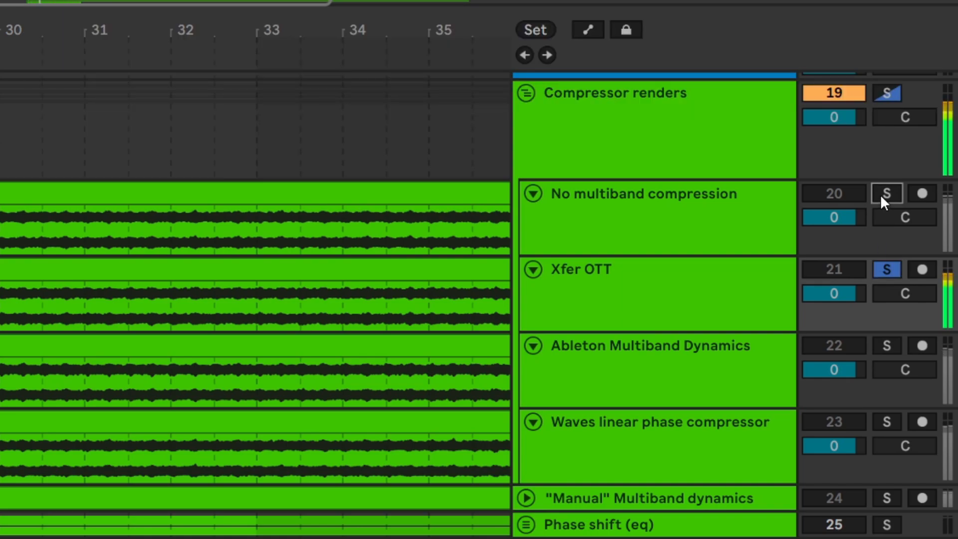
{"action": "left_click", "coordinate": [886, 193]}
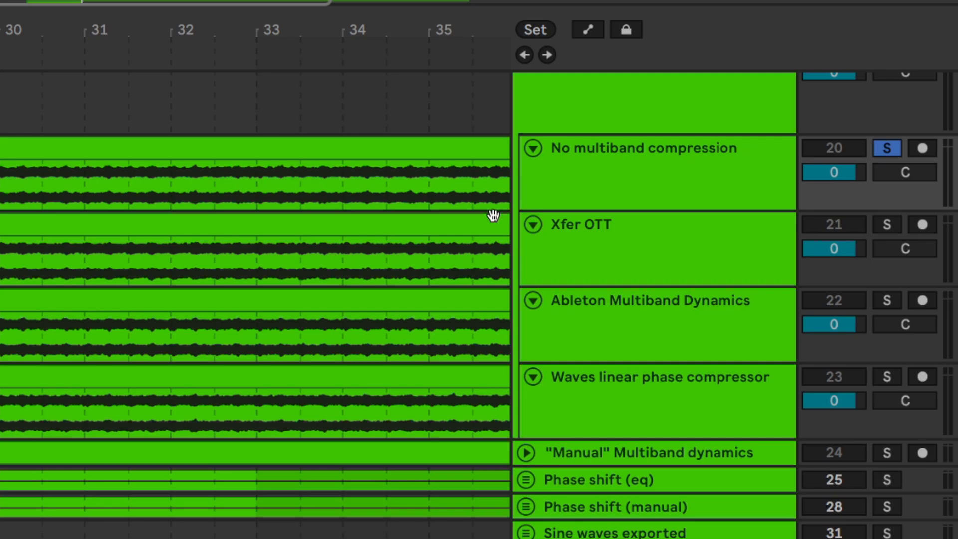
{"action": "mouse_move", "coordinate": [505, 215]}
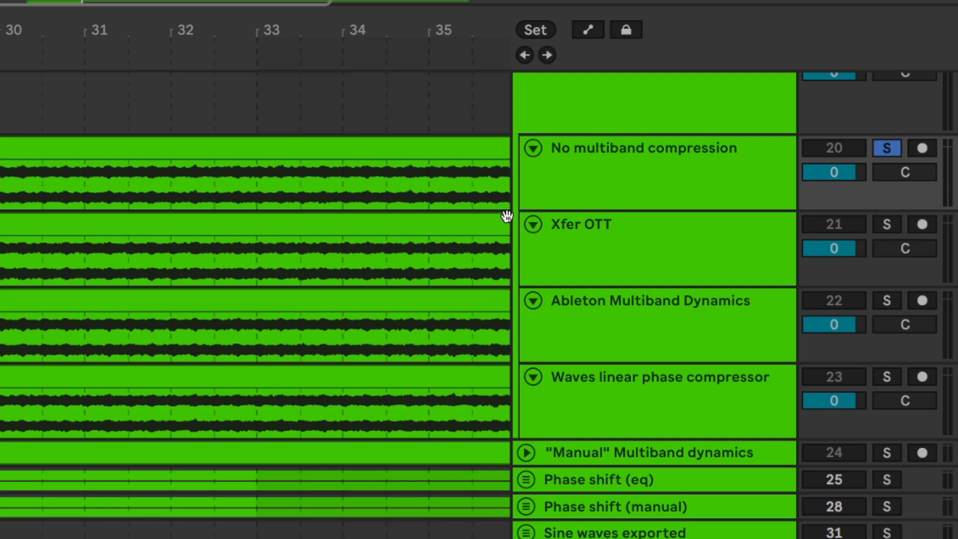
{"action": "mouse_move", "coordinate": [585, 255]}
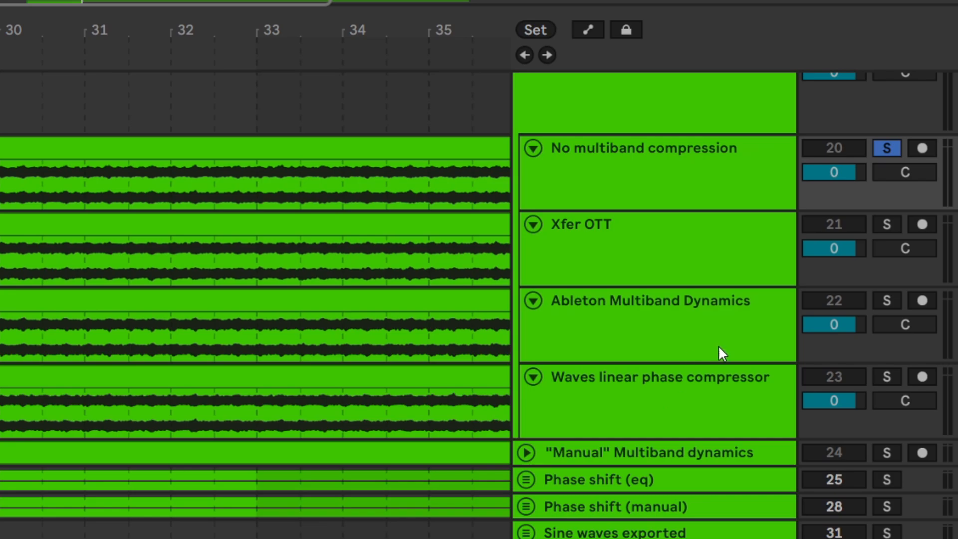
{"action": "mouse_move", "coordinate": [649, 177]}
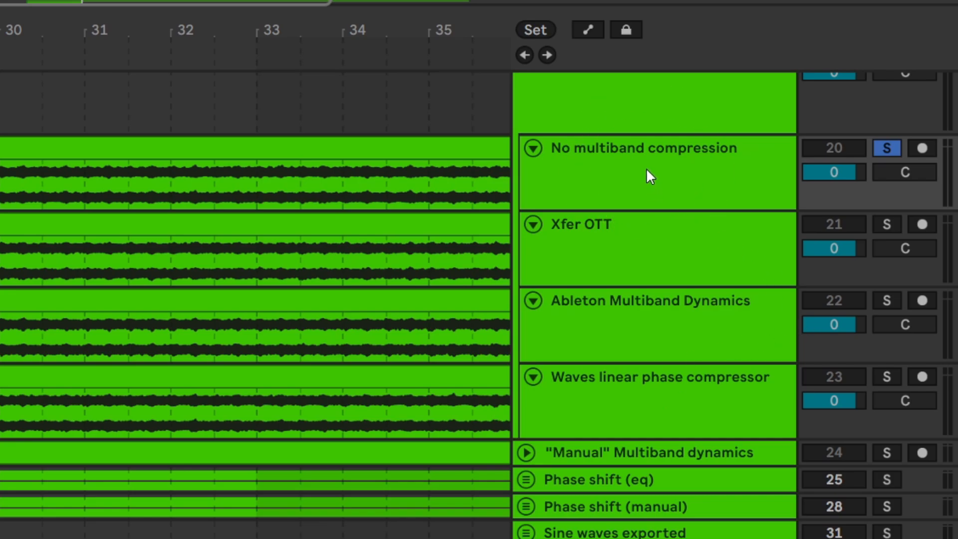
{"action": "mouse_move", "coordinate": [651, 413]}
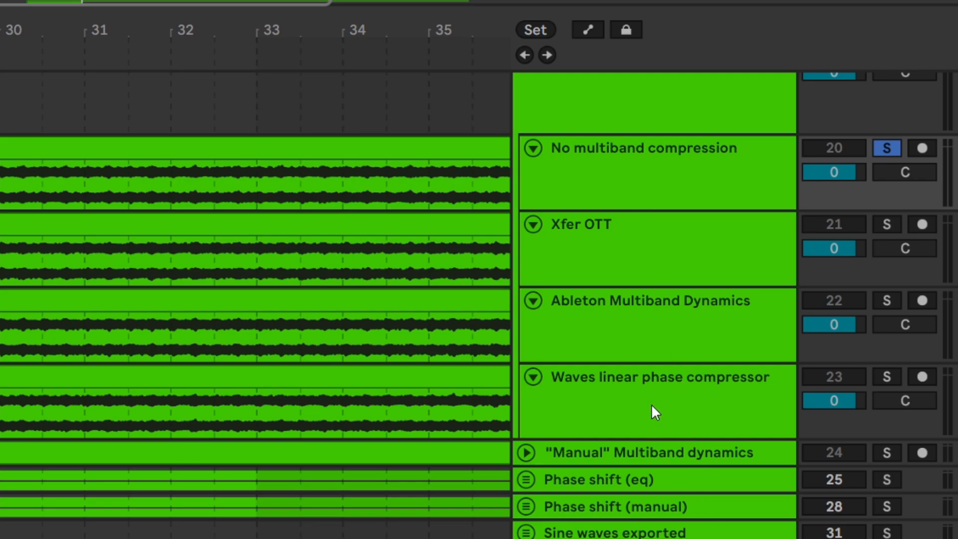
{"action": "mouse_move", "coordinate": [773, 279]}
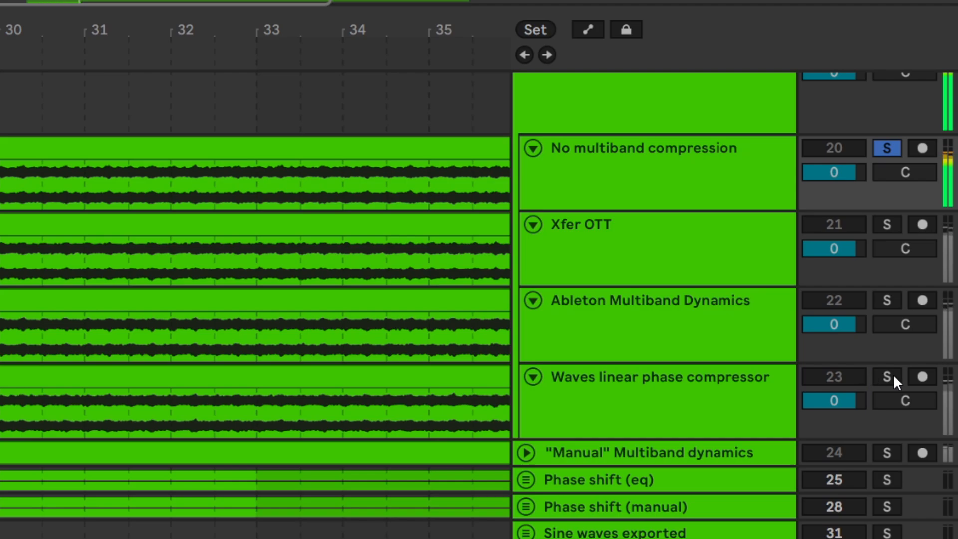
{"action": "left_click", "coordinate": [888, 377]}
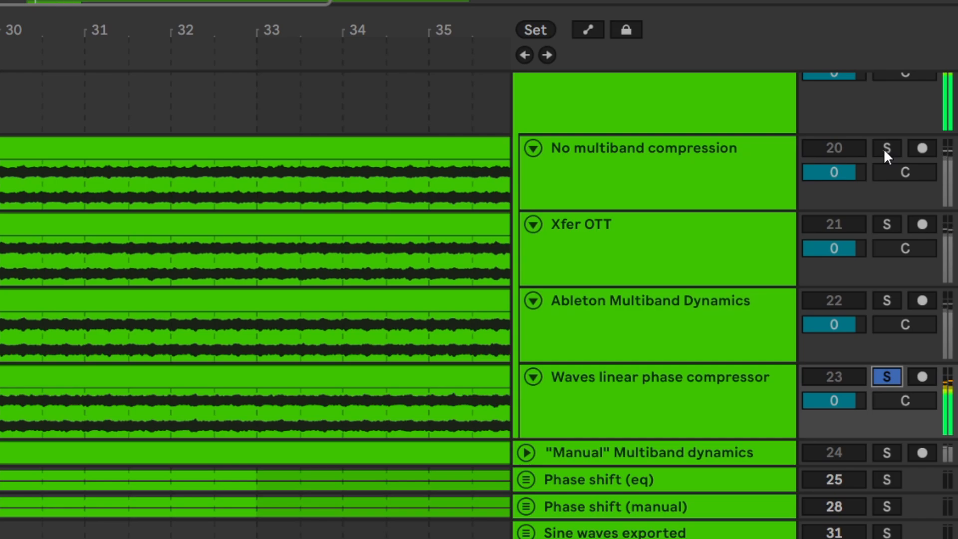
{"action": "left_click", "coordinate": [888, 147]}
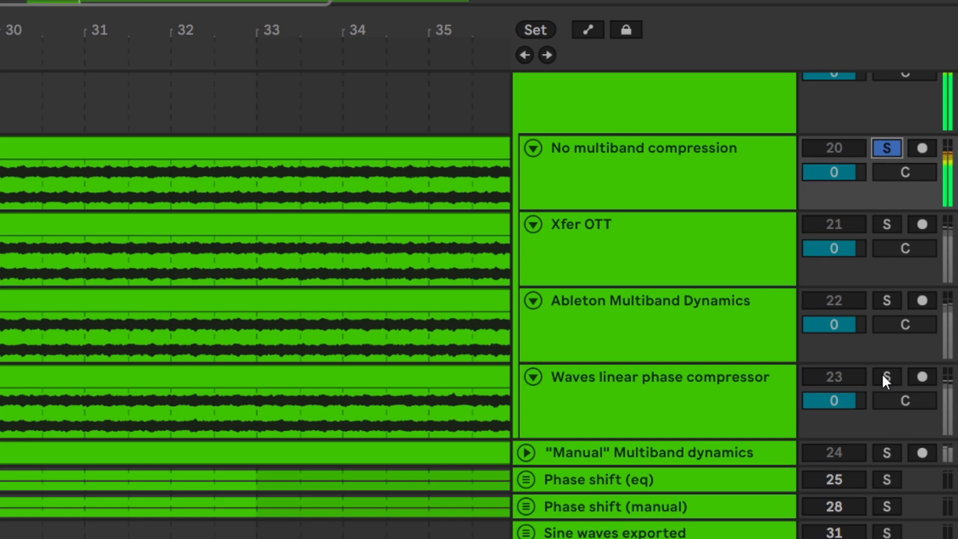
Step: Solo the Waves linear phase compressor render track
{"action": "left_click", "coordinate": [887, 378]}
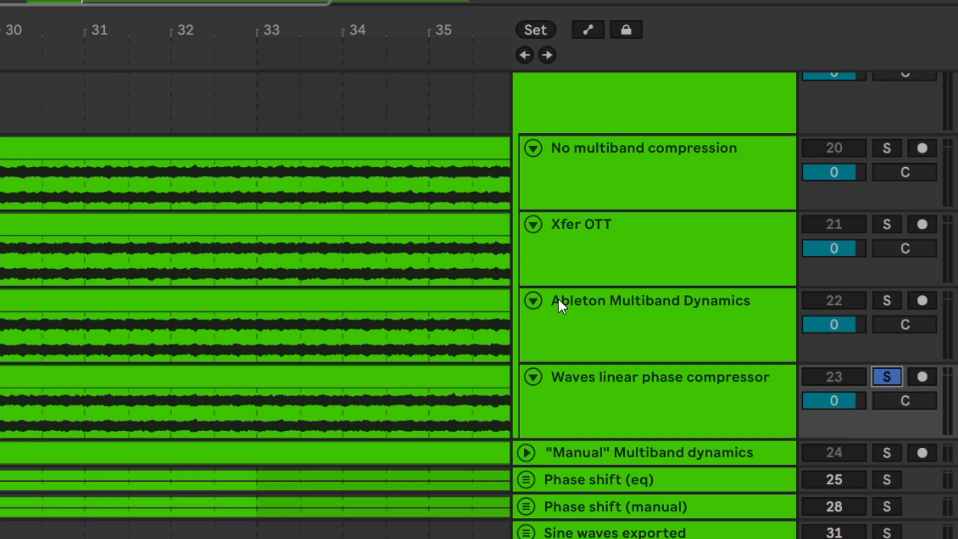
{"action": "mouse_move", "coordinate": [653, 404]}
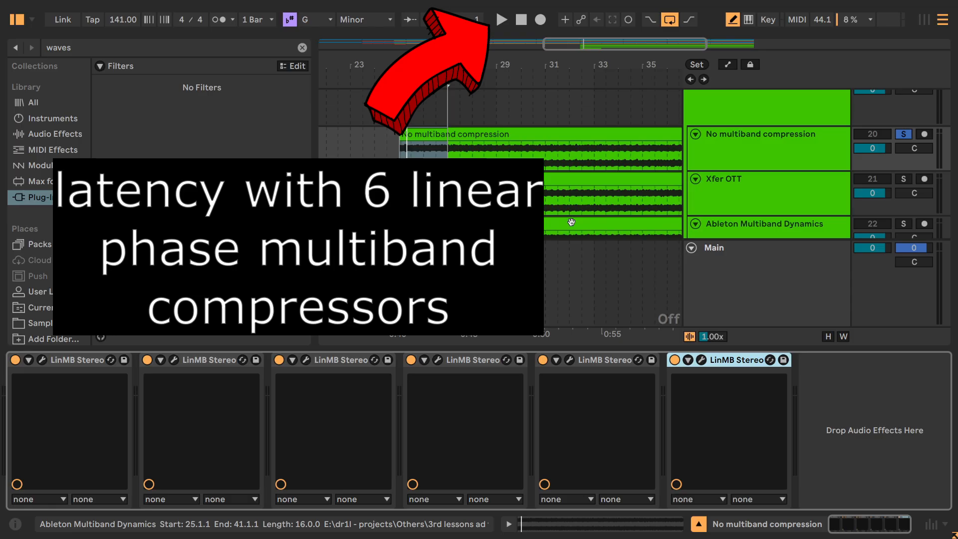
Step: Switch to the beat project window with the Lead, Reese and Pad tracks
{"action": "left_click", "coordinate": [504, 19]}
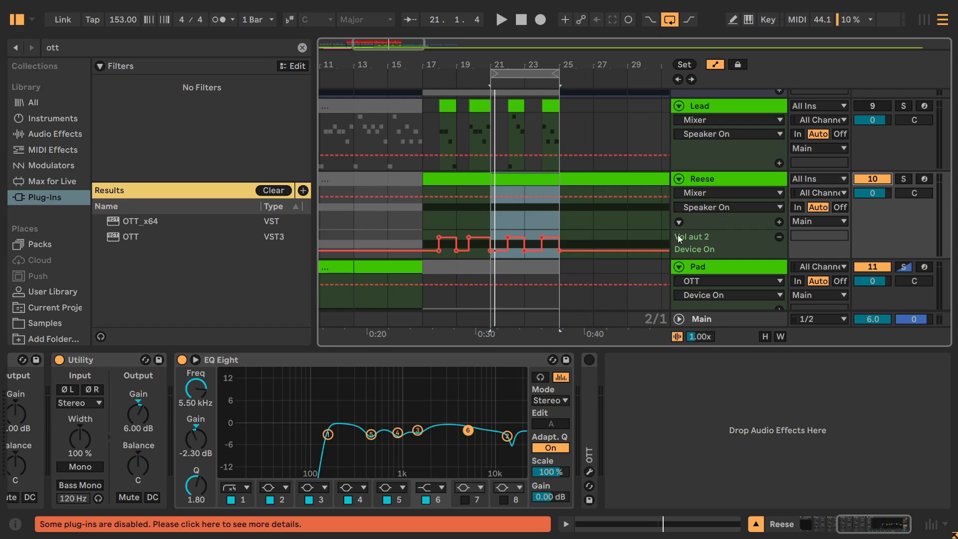
{"action": "left_click", "coordinate": [502, 19]}
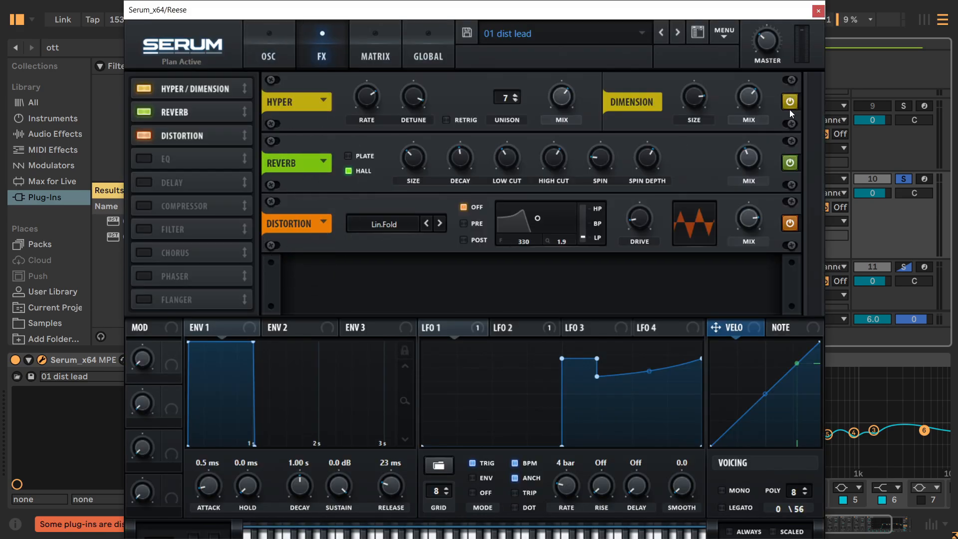
{"action": "mouse_move", "coordinate": [794, 23]}
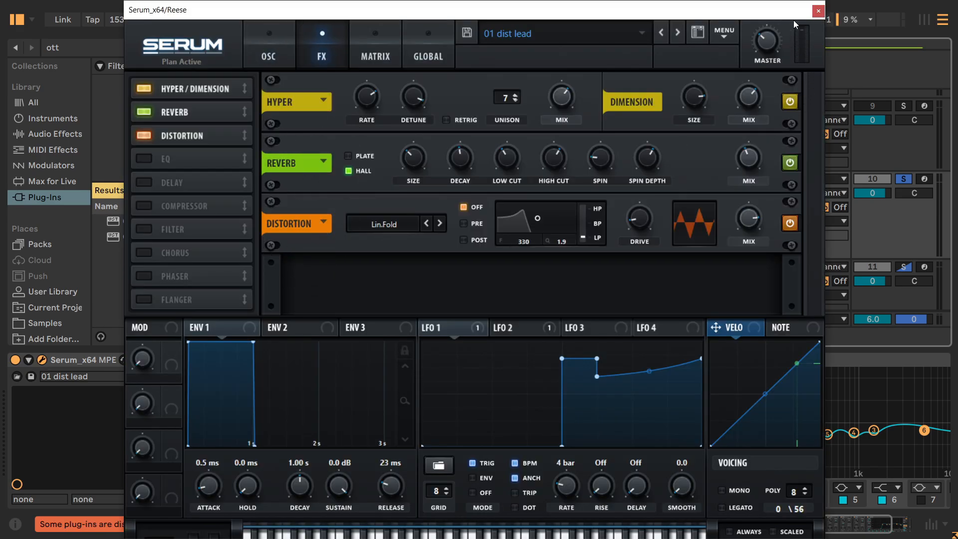
{"action": "left_click", "coordinate": [817, 11]}
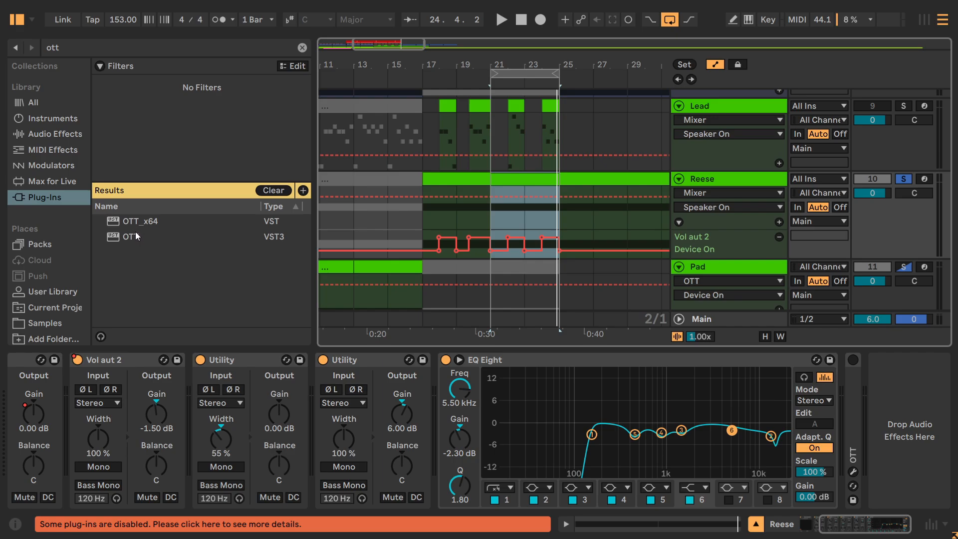
Step: Load OTT (VST3) from the browser onto the end of the Reese track's chain
{"action": "double_click", "coordinate": [131, 237]}
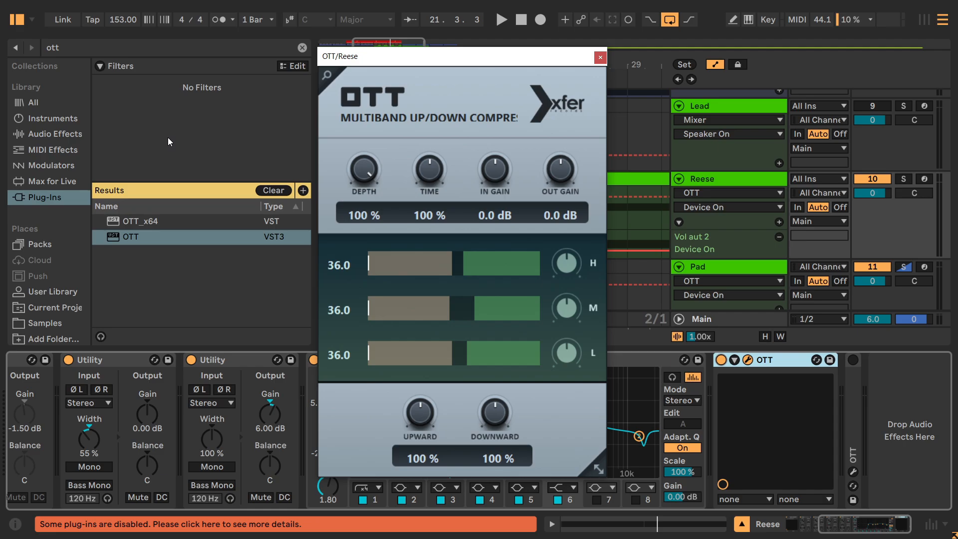
{"action": "mouse_move", "coordinate": [347, 153]}
{"action": "type", "text": "o"}
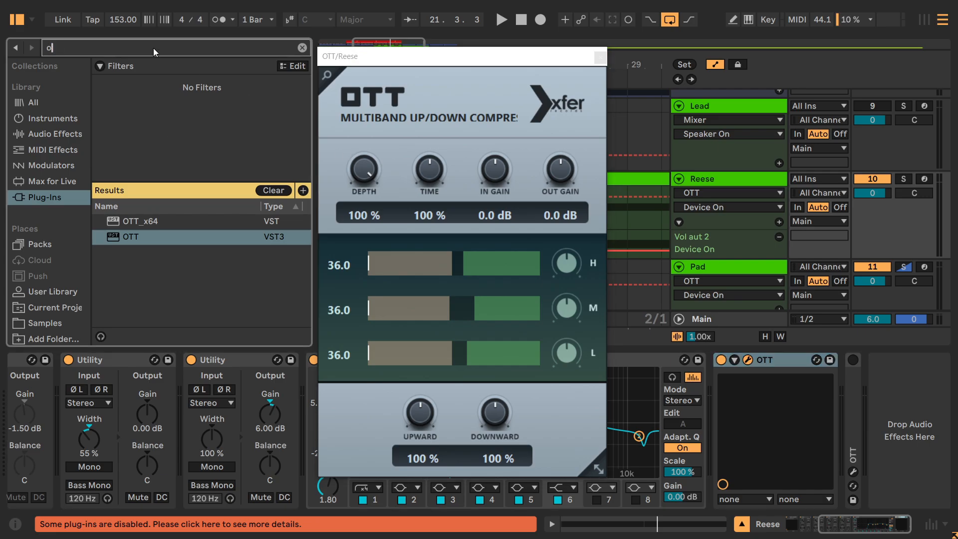
Step: Search the browser for 'mv', load mvMeter2 after OTT on Reese and move its window aside
{"action": "left_click", "coordinate": [301, 46]}
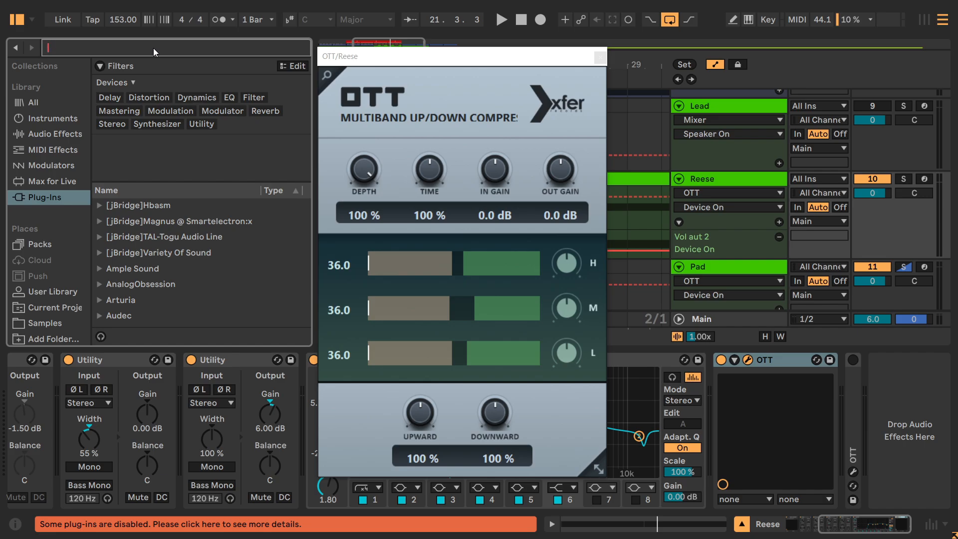
{"action": "type", "text": "mv"}
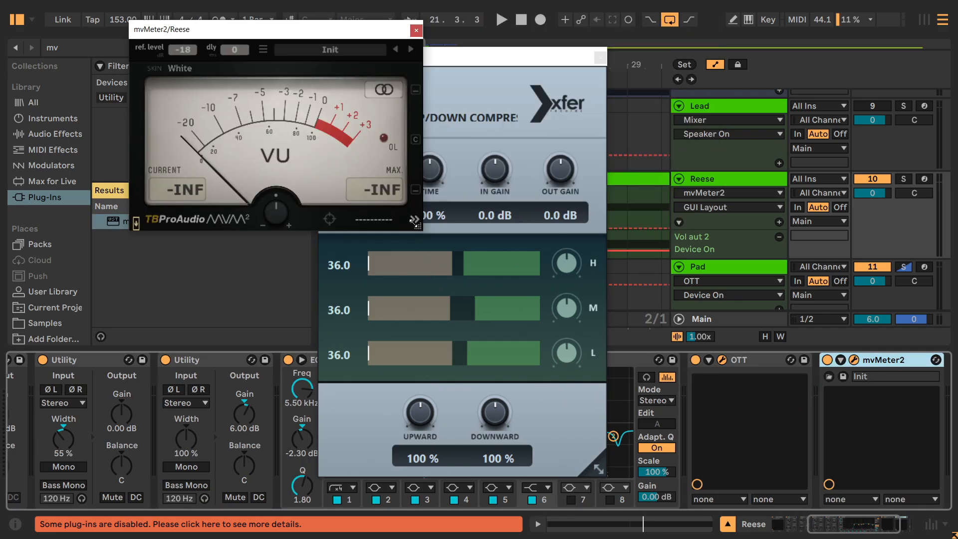
{"action": "left_click_drag", "start_coordinate": [162, 29], "coordinate": [178, 29]}
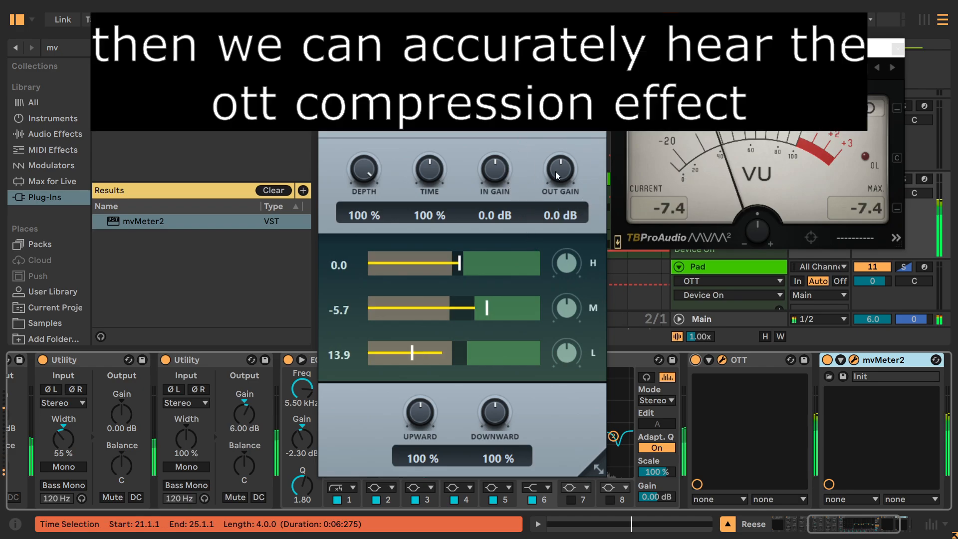
Step: Lower OTT's Out Gain to -8.9 dB for loudness matching and raise Upward to 120%
{"action": "left_click_drag", "start_coordinate": [558, 171], "coordinate": [558, 190]}
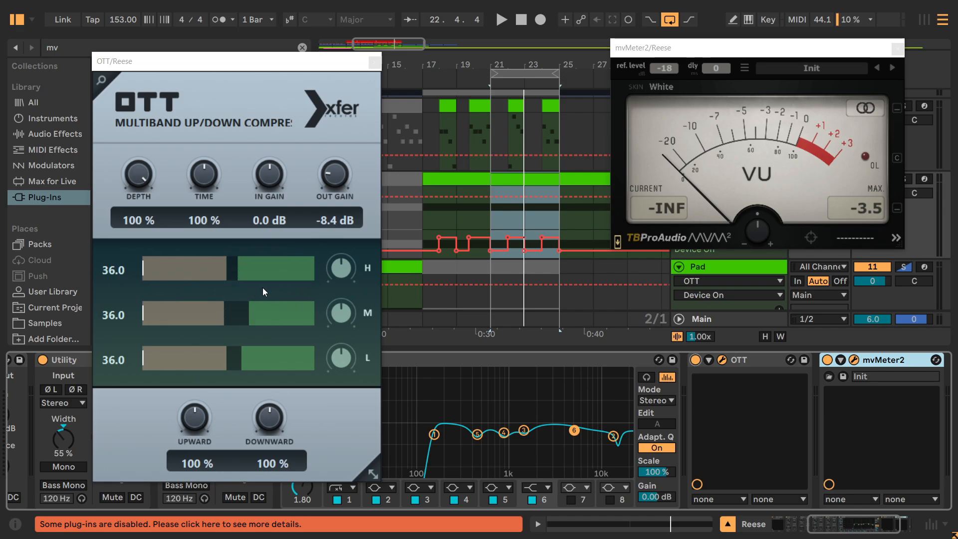
{"action": "left_click_drag", "start_coordinate": [486, 318], "coordinate": [559, 317]}
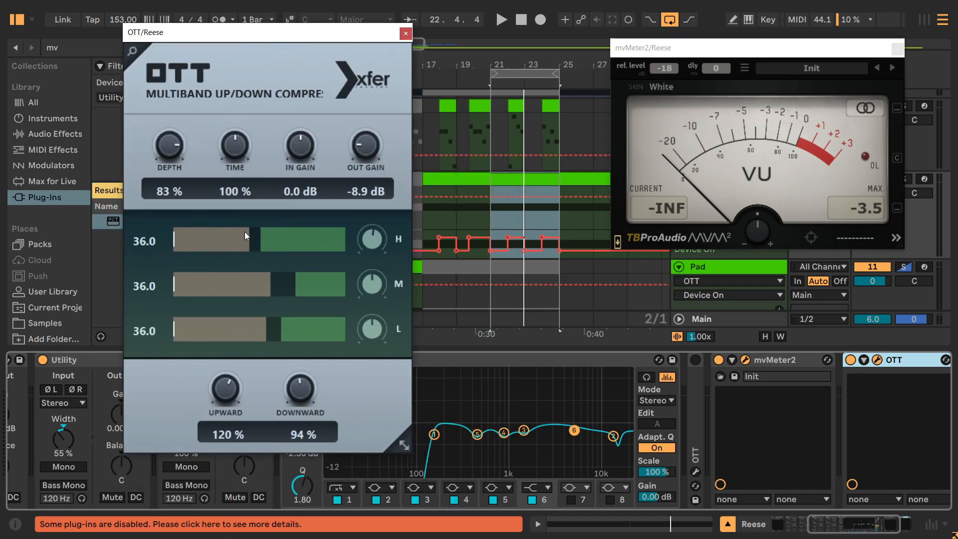
Step: Switch to the mix project window containing the 'Mix with too much ott/mcomp' track
{"action": "left_click", "coordinate": [503, 20]}
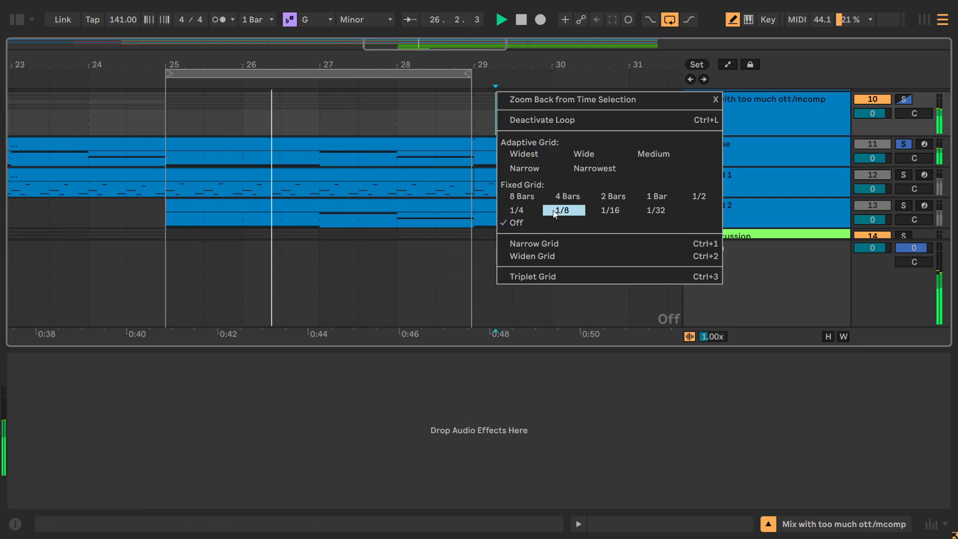
Step: Set the arrangement to a Fixed Grid of 1/8 notes
{"action": "left_click", "coordinate": [564, 209]}
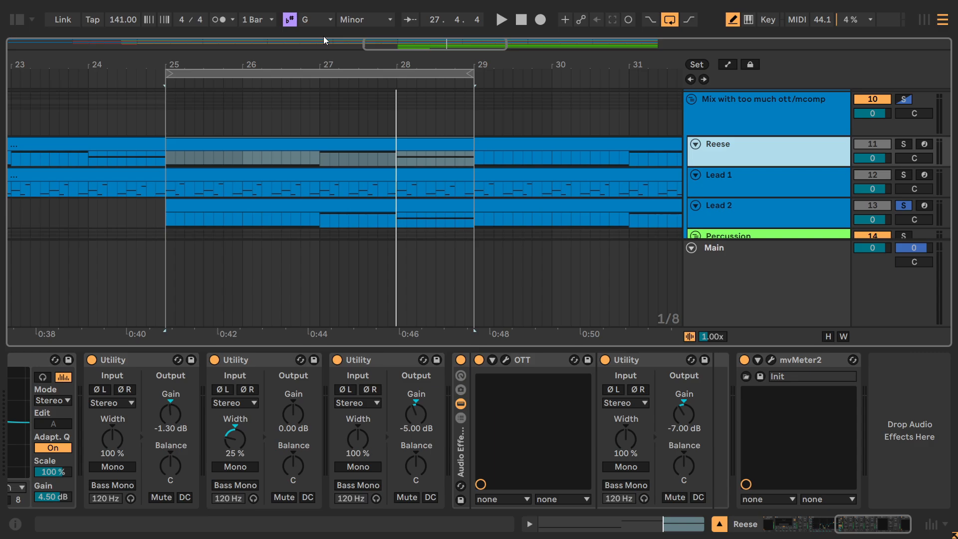
{"action": "mouse_move", "coordinate": [359, 56]}
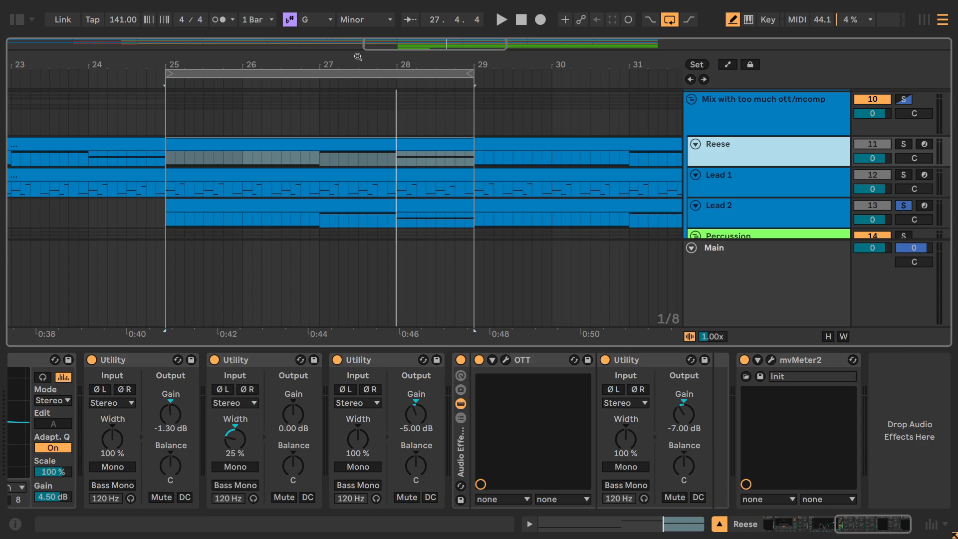